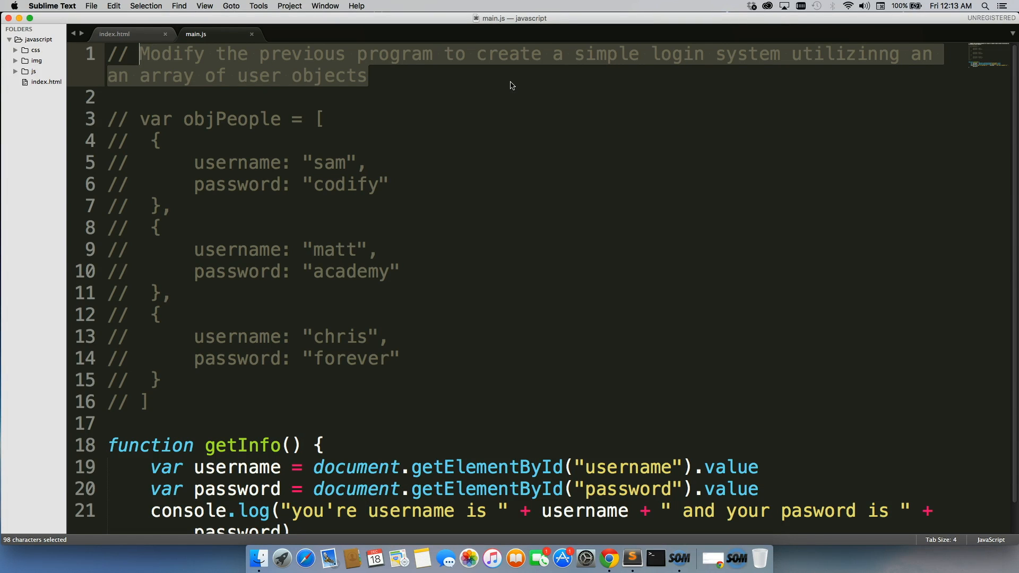
{"action": "mouse_move", "coordinate": [400, 79]}
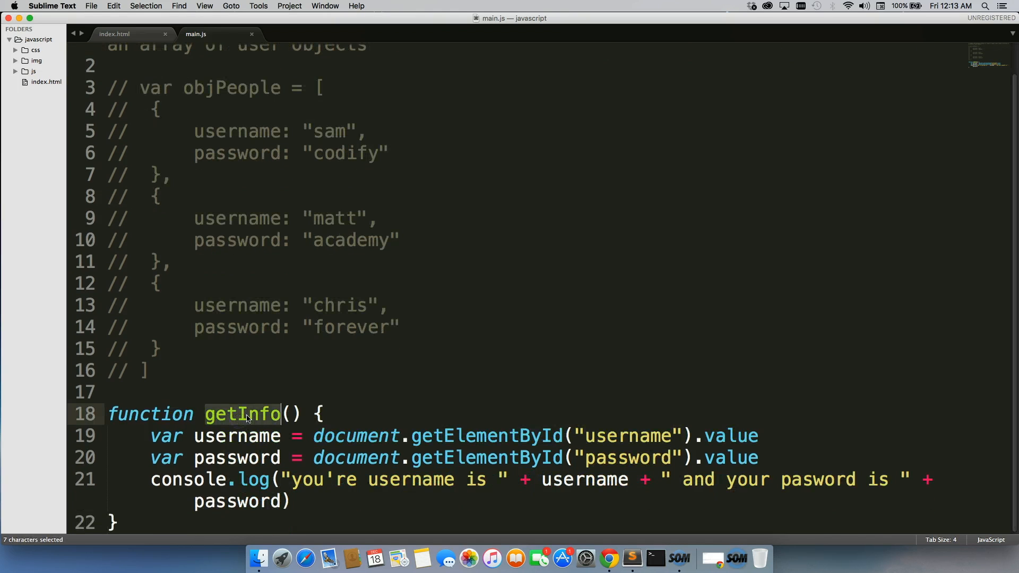
- Review index.html's form inputs, username id, button and getInfo handler, then return to main.js
{"action": "left_click", "coordinate": [115, 34]}
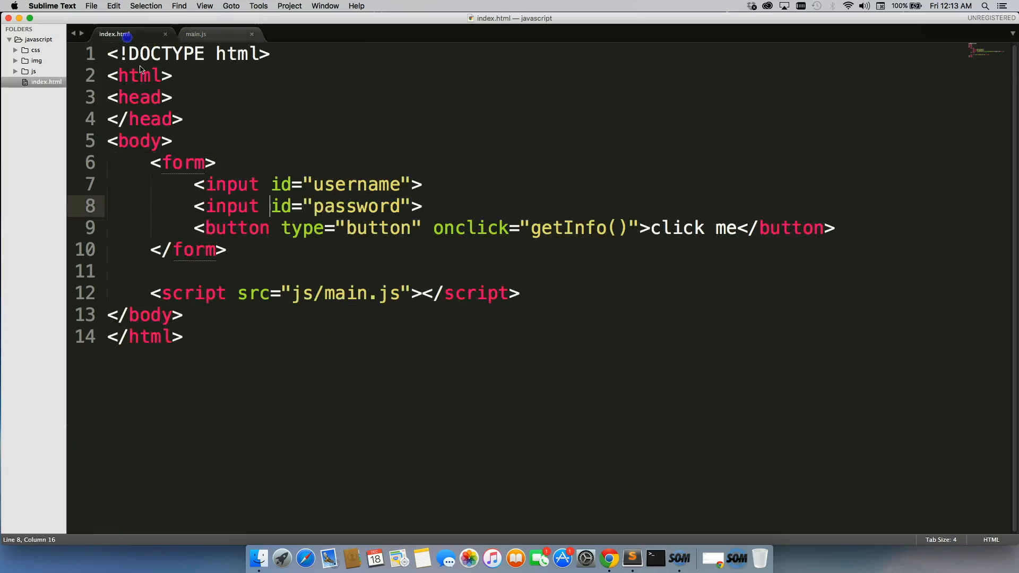
{"action": "double_click", "coordinate": [184, 161]}
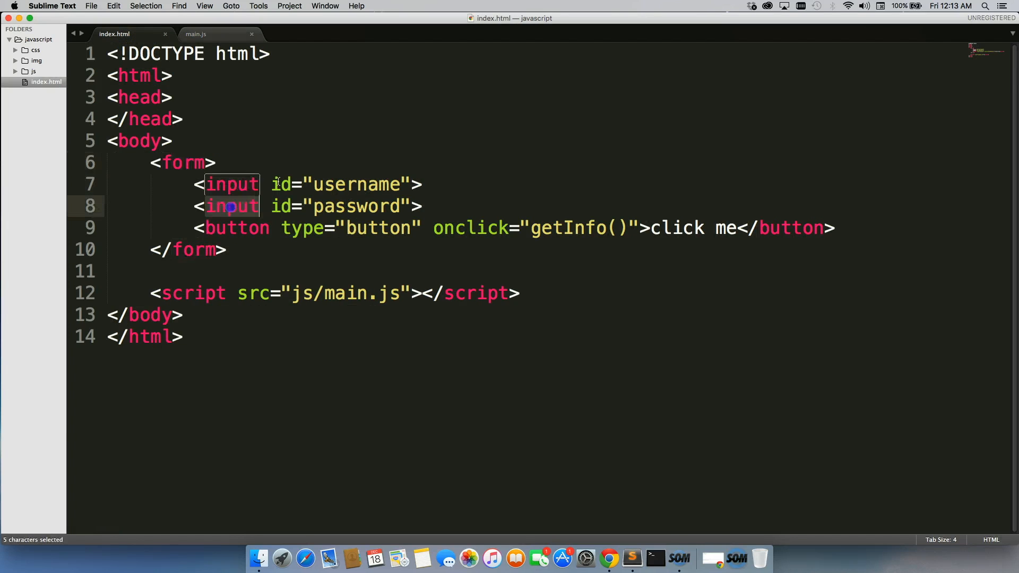
{"action": "double_click", "coordinate": [357, 185]}
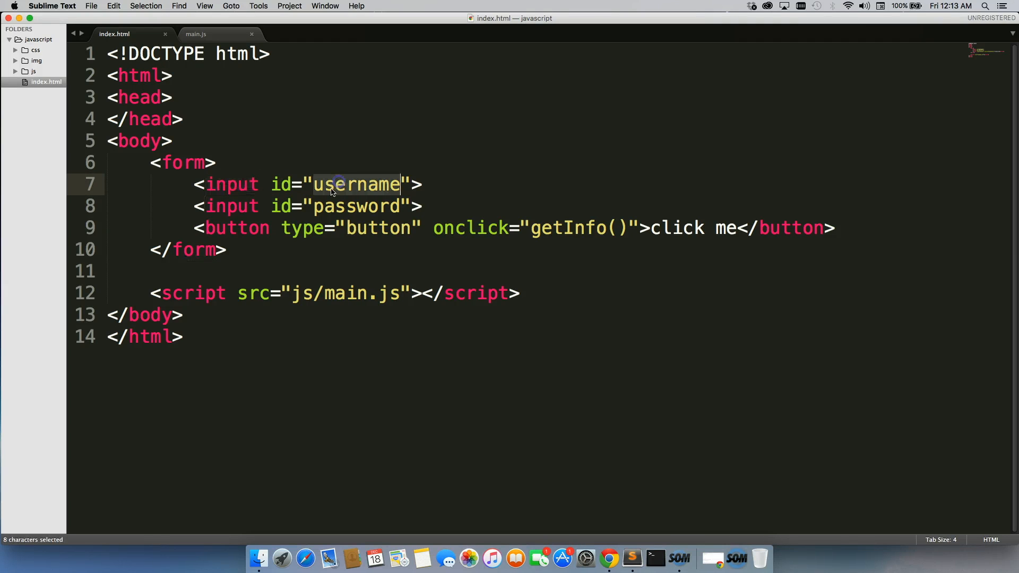
{"action": "double_click", "coordinate": [355, 206]}
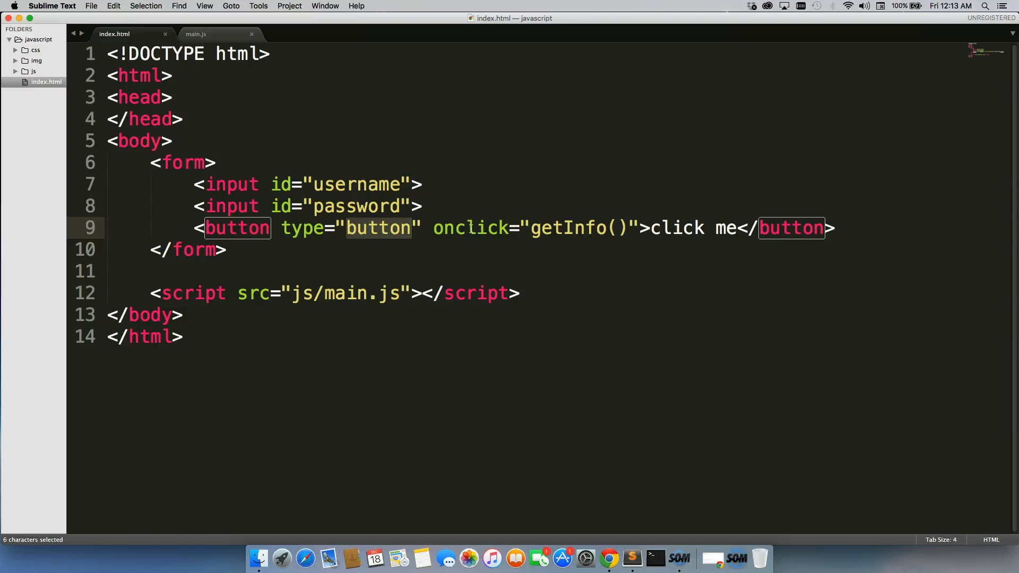
{"action": "double_click", "coordinate": [566, 228]}
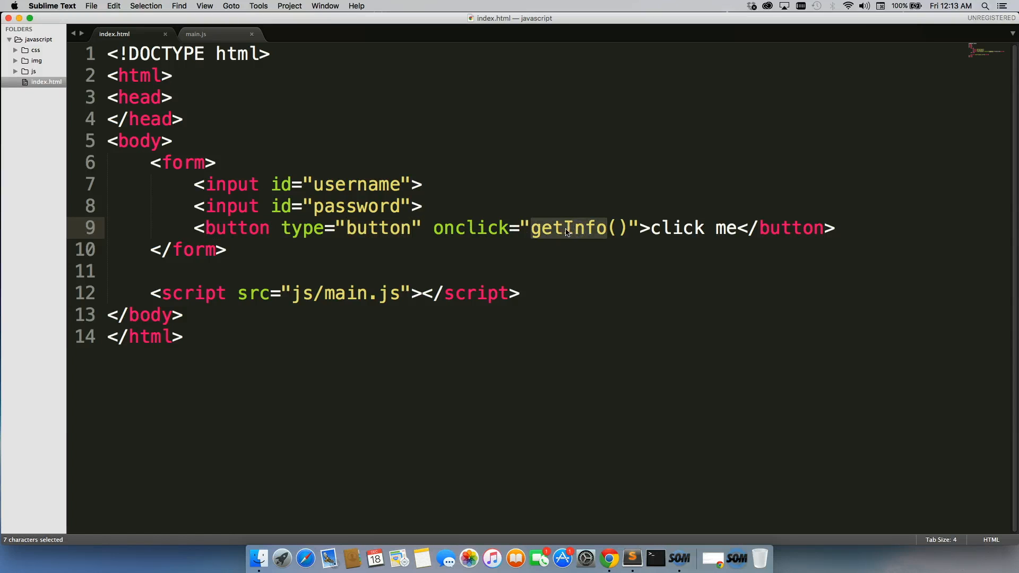
{"action": "left_click", "coordinate": [196, 34]}
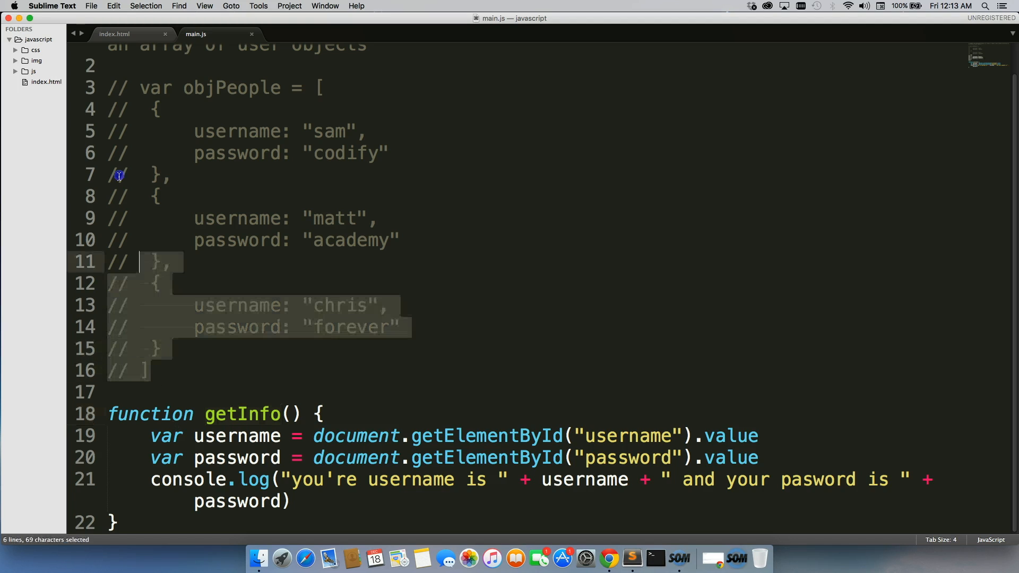
- Uncomment the objPeople array with Cmd+/ and highlight the password and username usages
{"action": "key", "text": "cmd+/"}
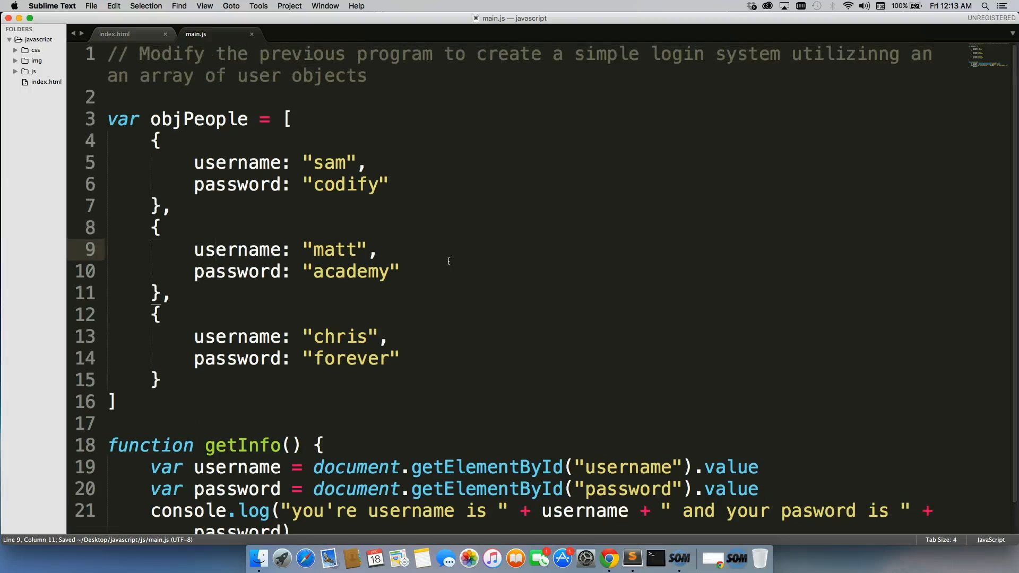
{"action": "left_click", "coordinate": [245, 188]}
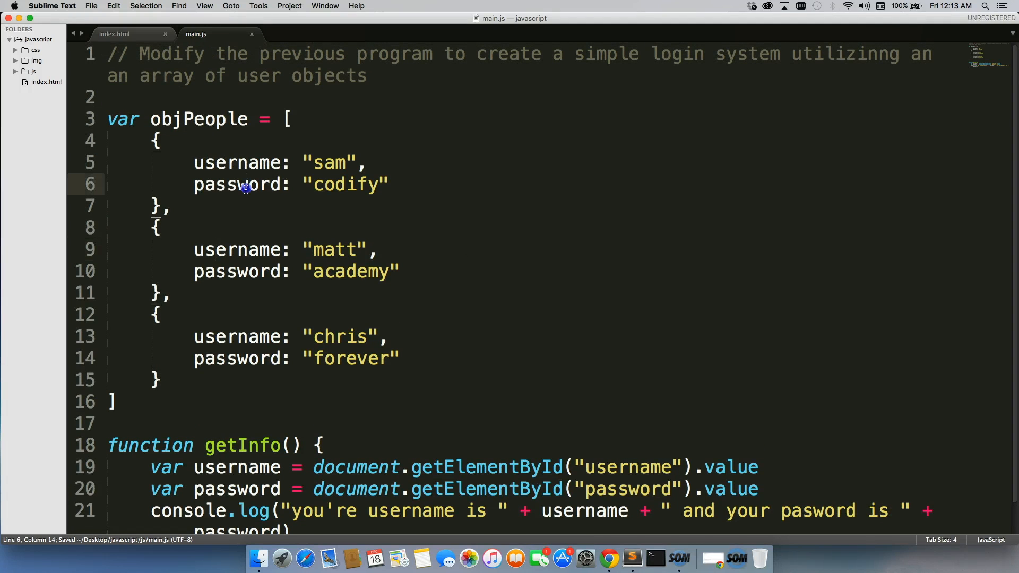
{"action": "double_click", "coordinate": [236, 184]}
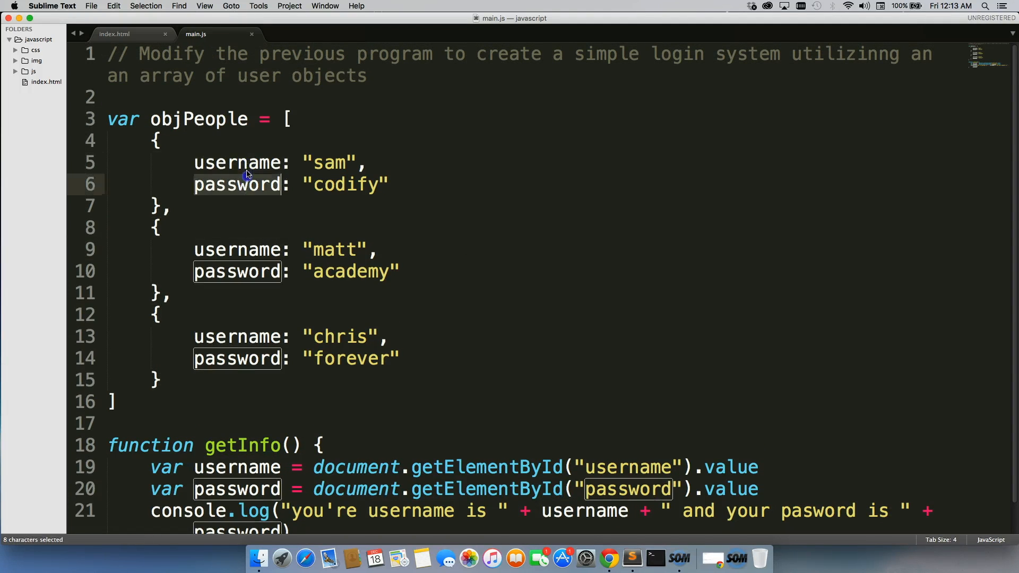
{"action": "double_click", "coordinate": [237, 163]}
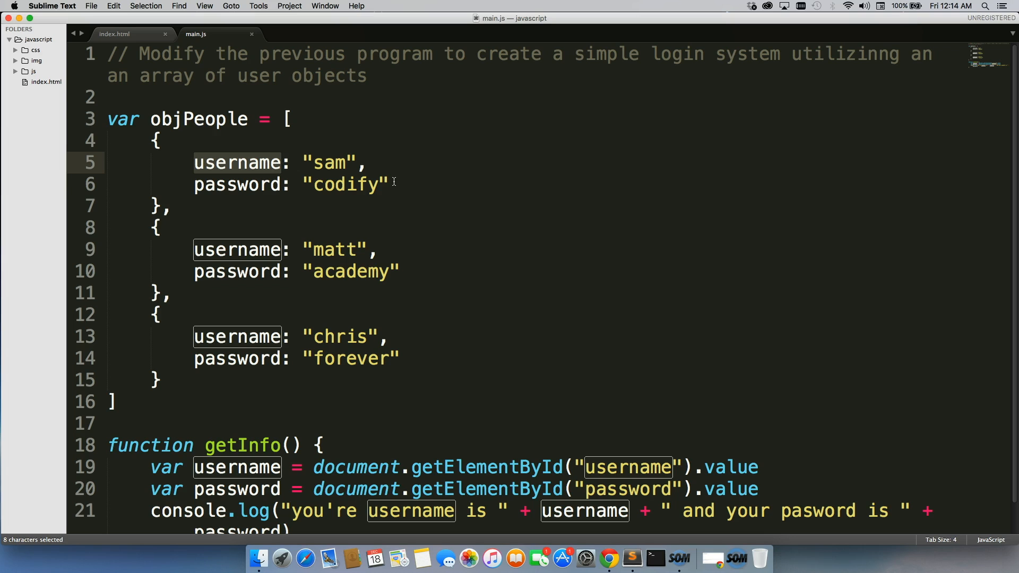
- In Chrome, enter 'ma...' as the username on the reloaded login form and submit it
{"action": "scroll", "scroll_direction": "down", "scroll_amount": 3}
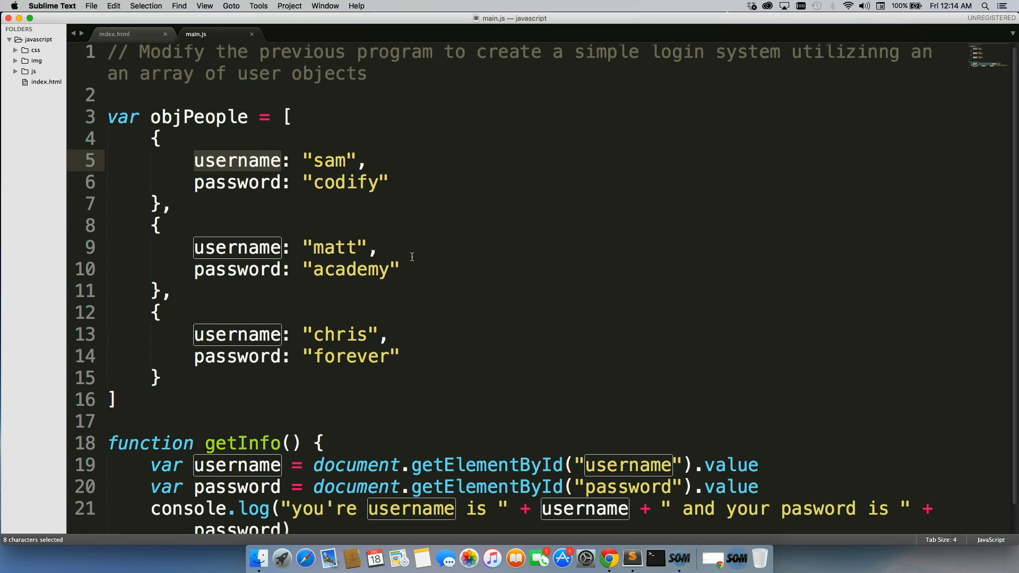
{"action": "scroll", "scroll_direction": "down", "scroll_amount": 3}
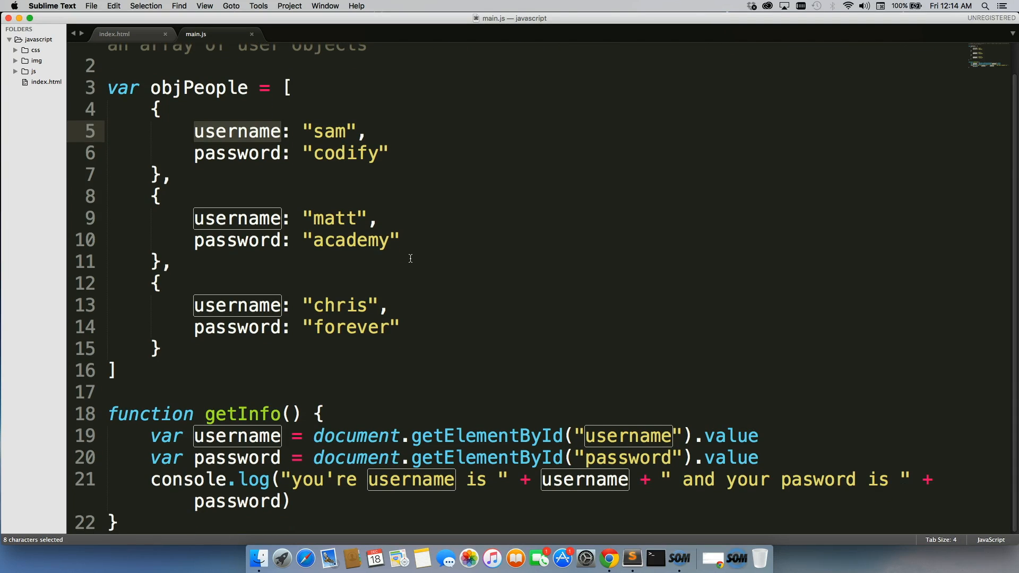
{"action": "mouse_move", "coordinate": [662, 470]}
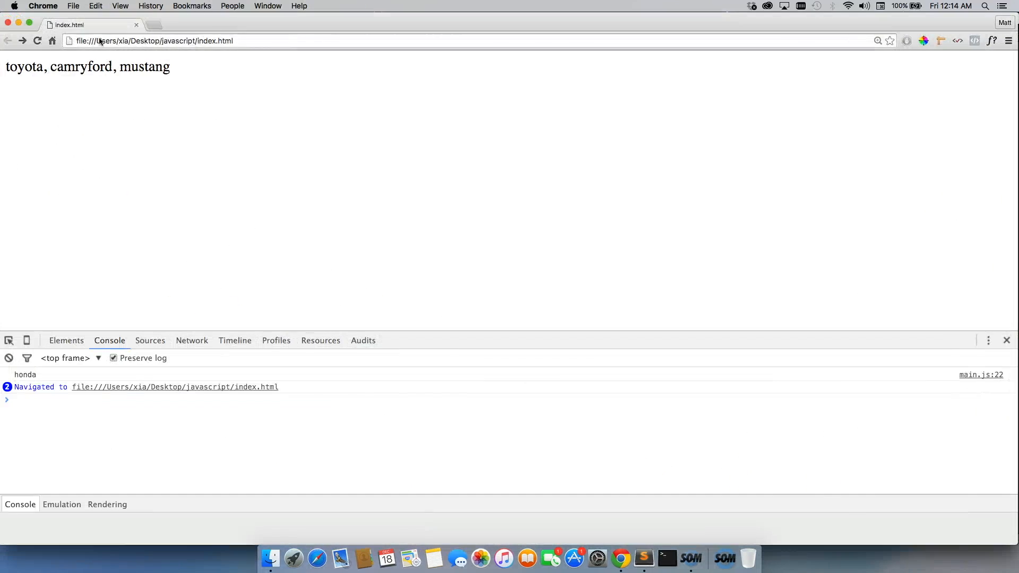
{"action": "left_click", "coordinate": [37, 40]}
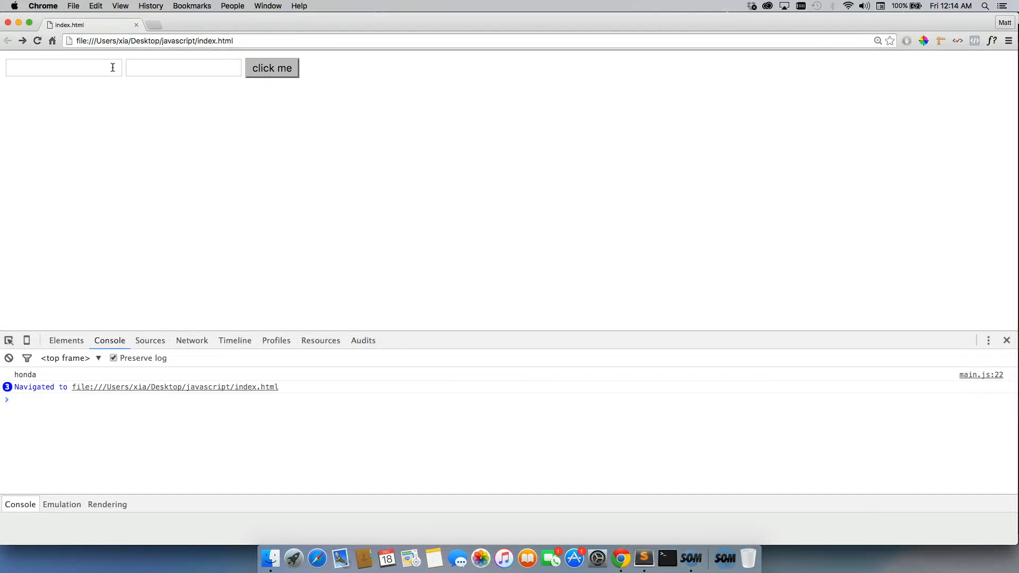
{"action": "type", "text": "matt"}
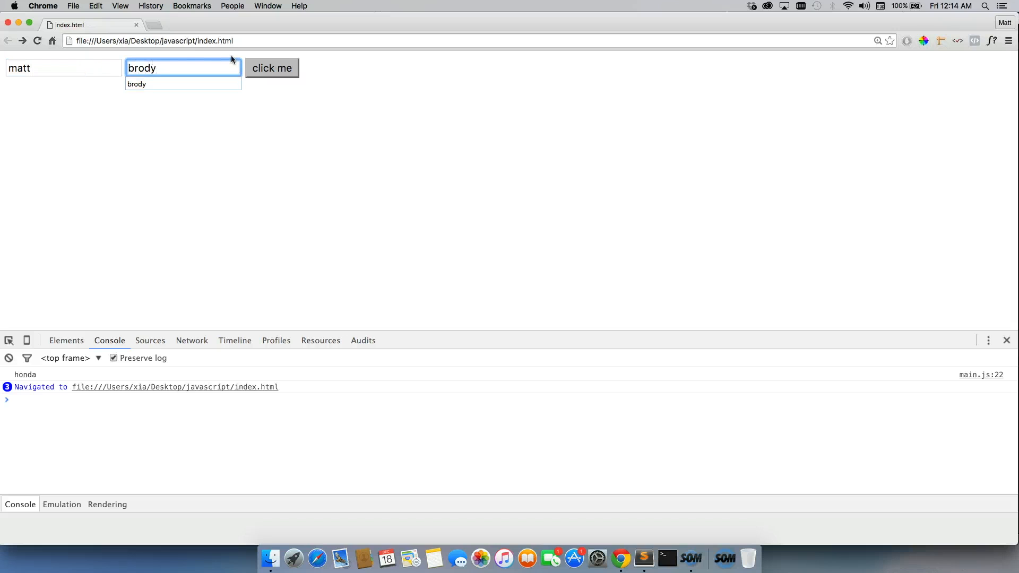
{"action": "left_click", "coordinate": [271, 67]}
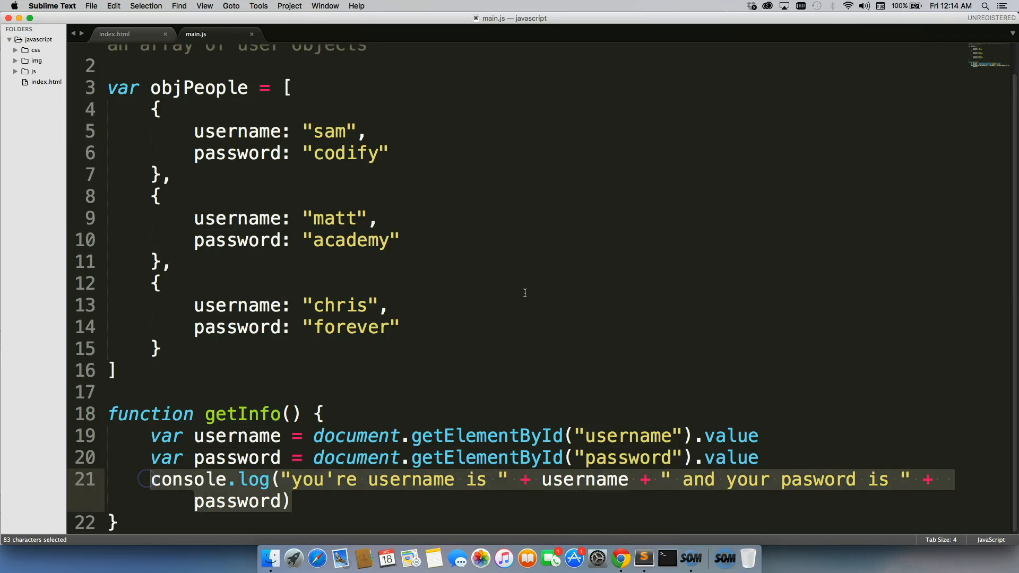
- Delete the console.log line from getInfo, leaving a blank line ready for new code
{"action": "key", "text": "delete"}
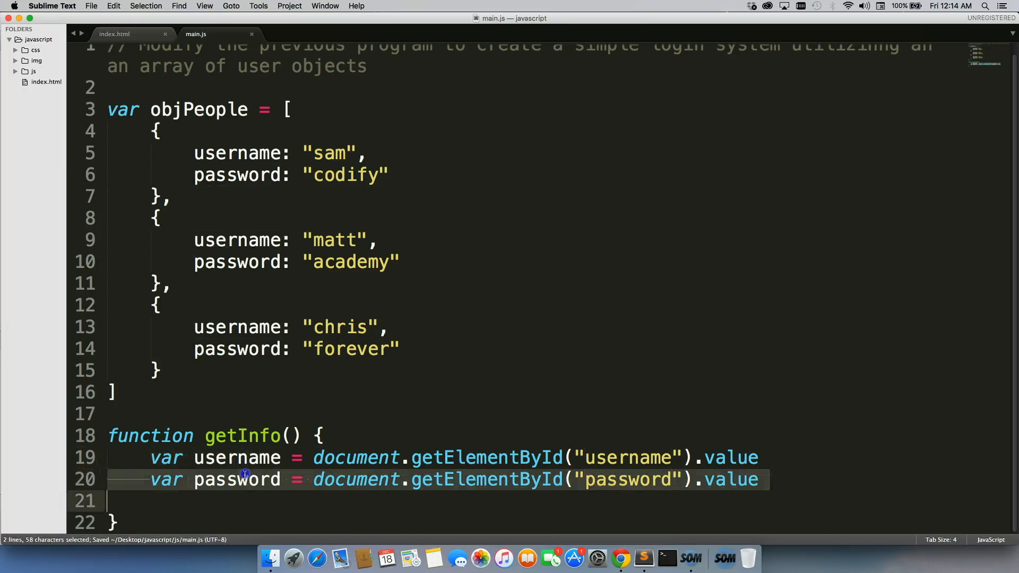
{"action": "left_click", "coordinate": [236, 479]}
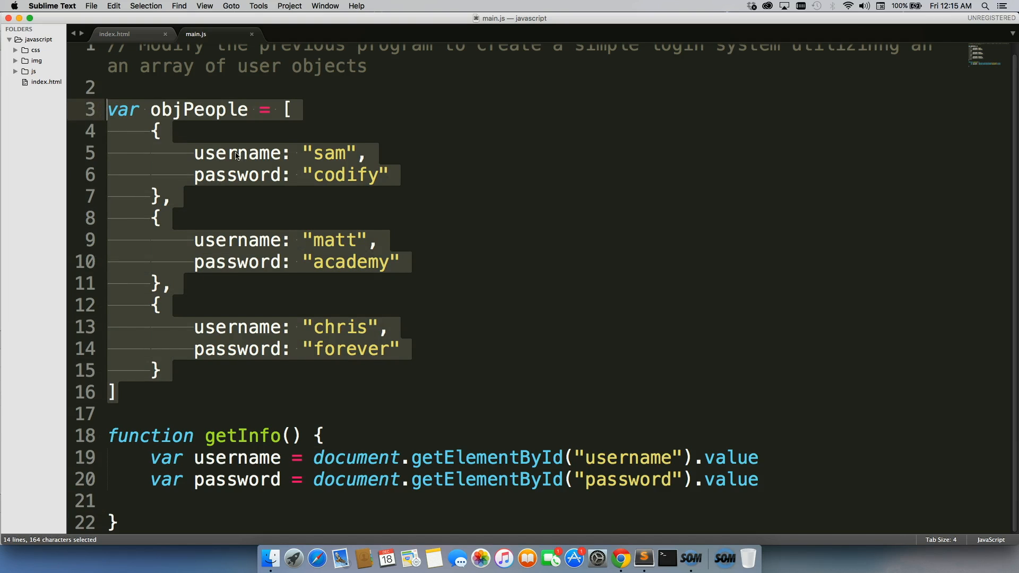
{"action": "double_click", "coordinate": [237, 175]}
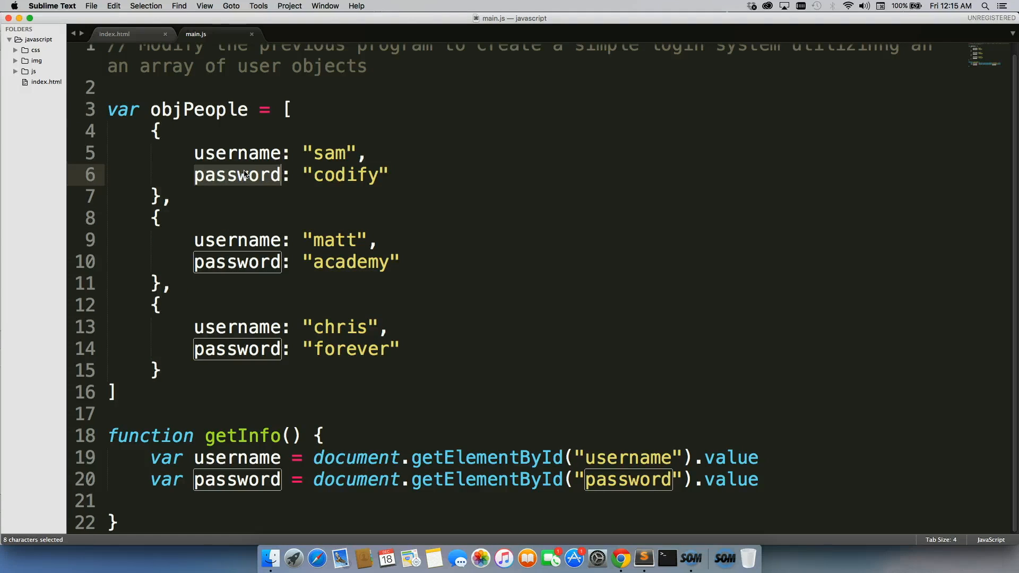
{"action": "left_click", "coordinate": [154, 500]}
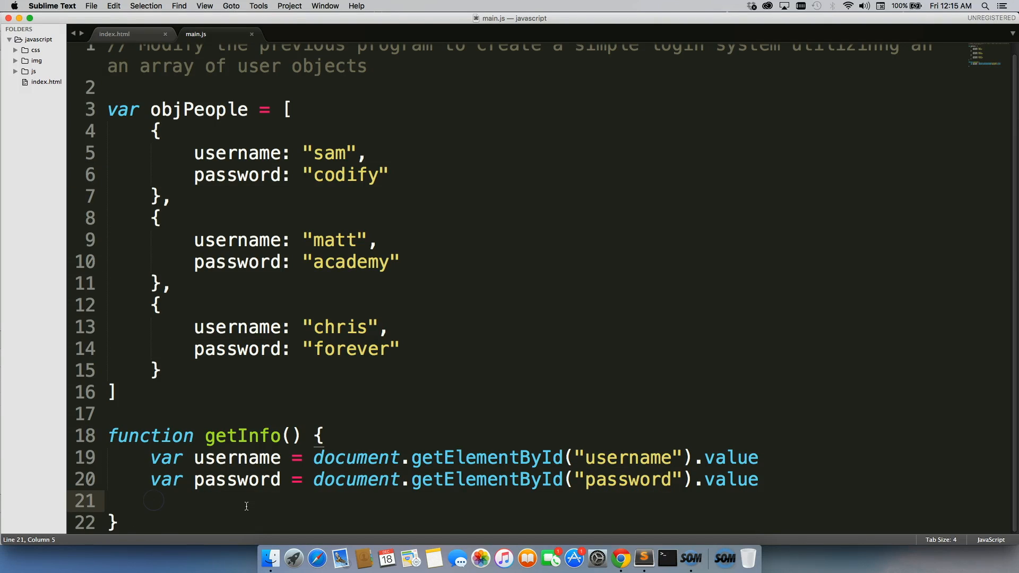
- Write an empty for loop: for(i = 0; i < objPeople.length; i++) { }
{"action": "type", "text": "for"}
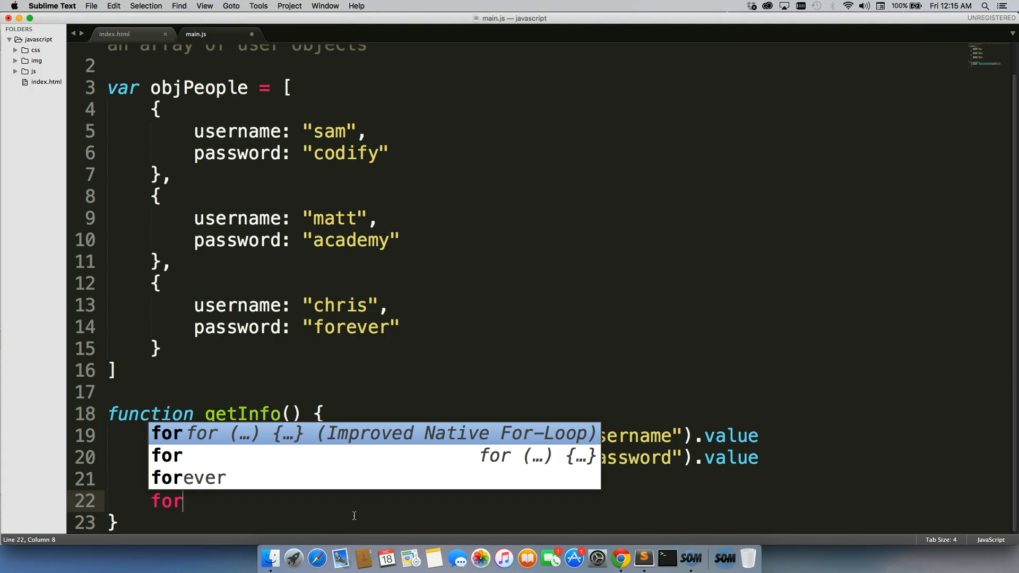
{"action": "key", "text": "Tab"}
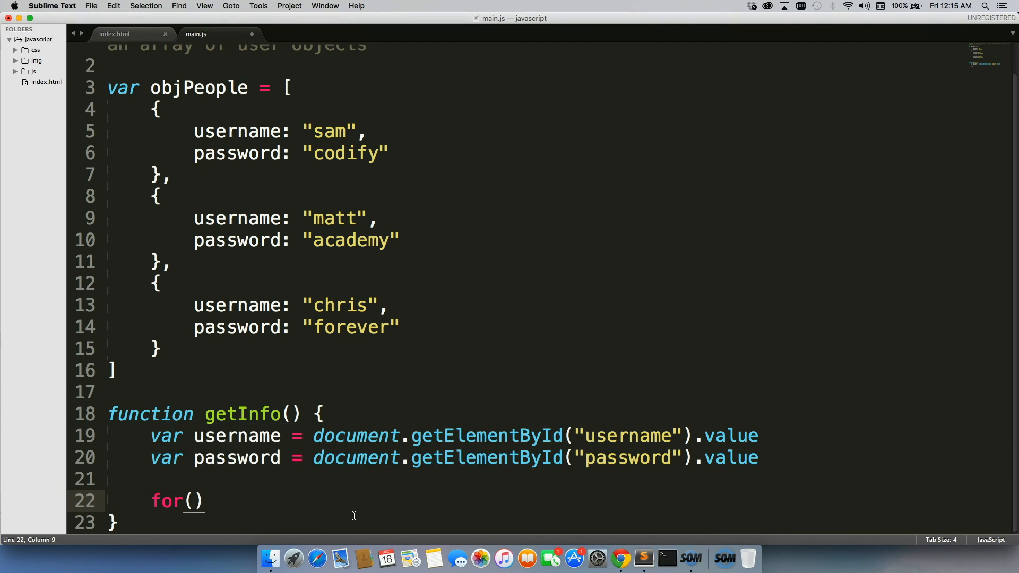
{"action": "type", "text": "i = 0;"}
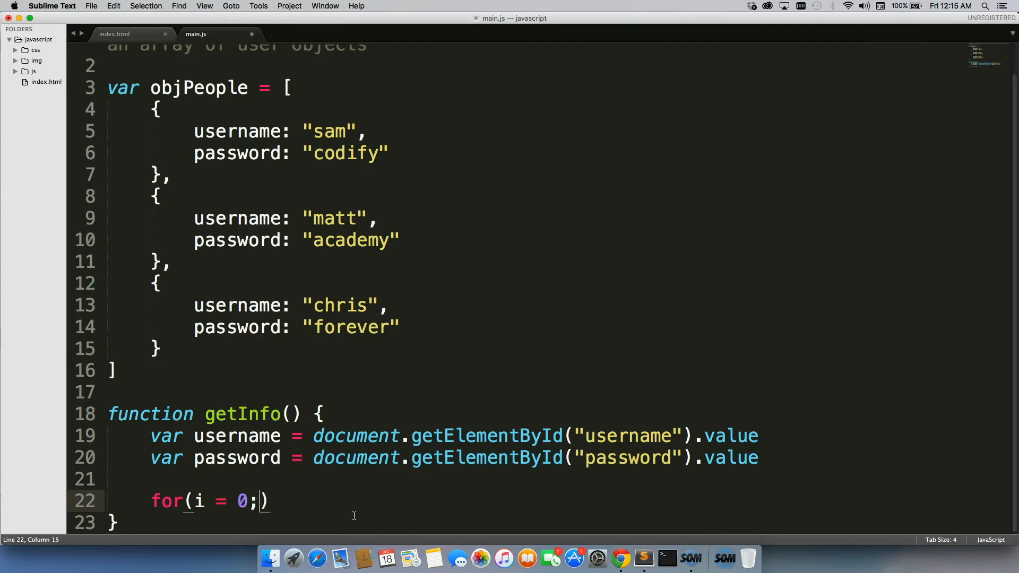
{"action": "type", "text": "i < objPeople.le"}
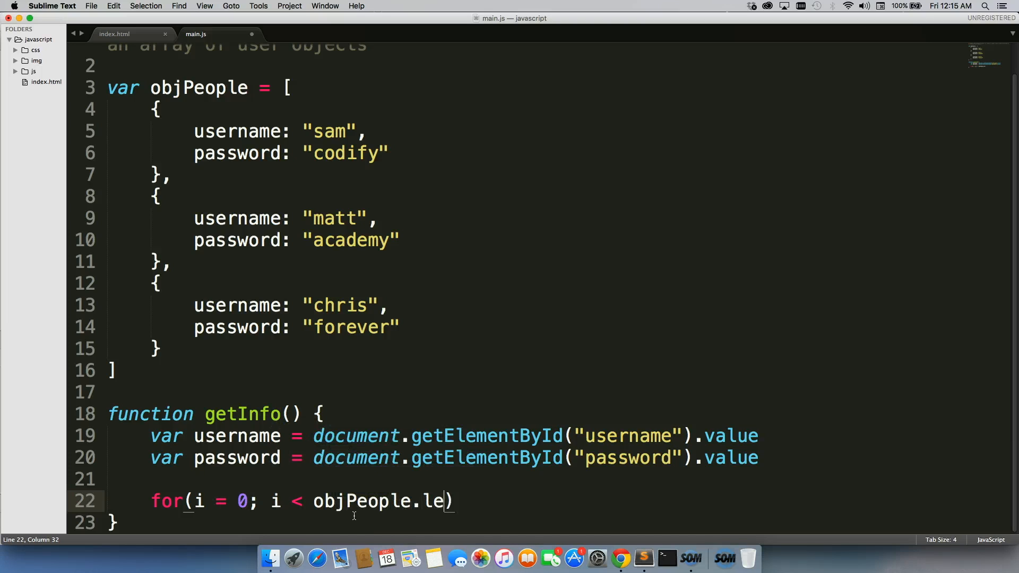
{"action": "type", "text": "ngth; i++"}
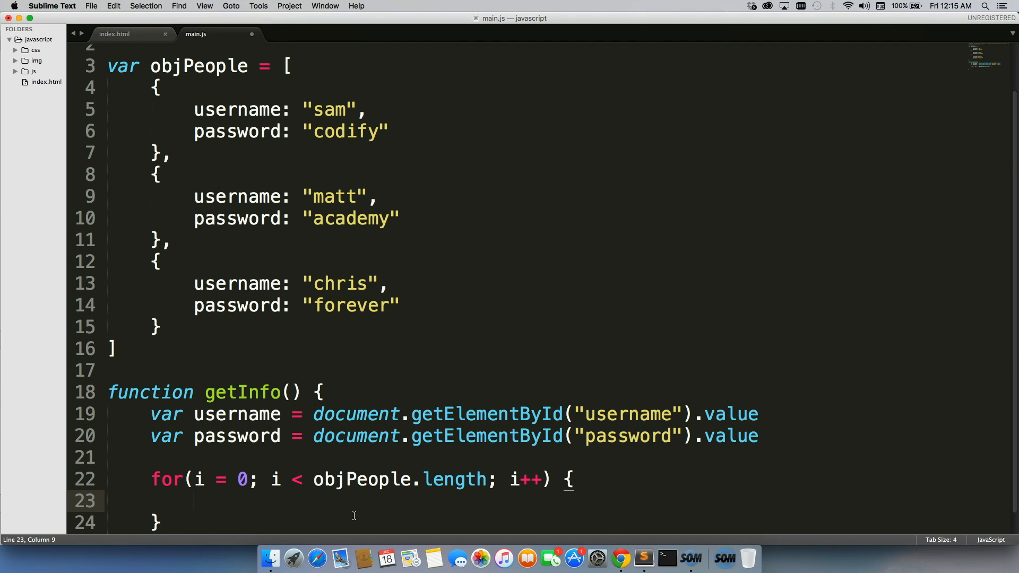
- Write if(username == objPeople[i].username && password == objPeople[i].password)
{"action": "type", "text": "if())"}
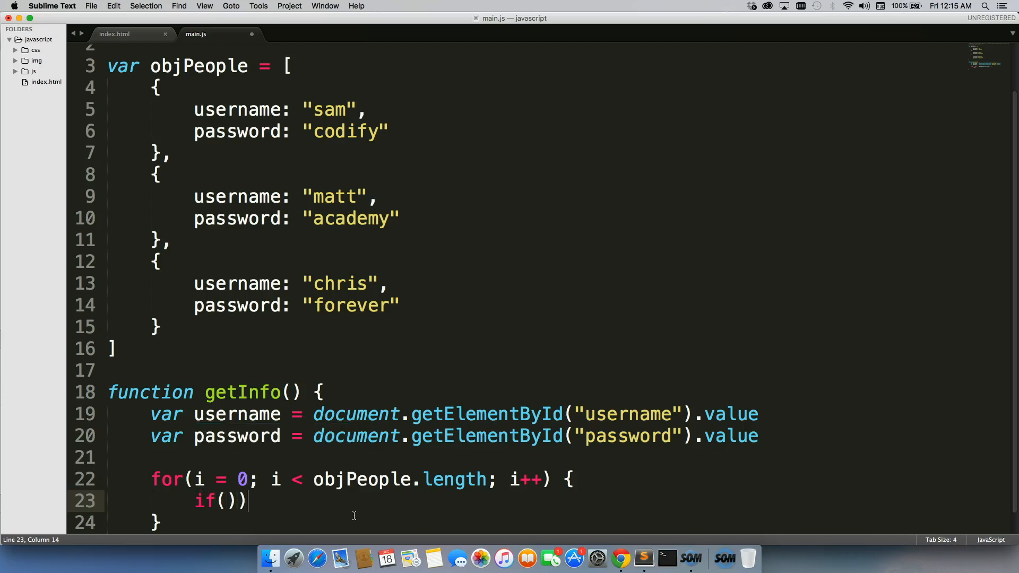
{"action": "type", "text": "username =="}
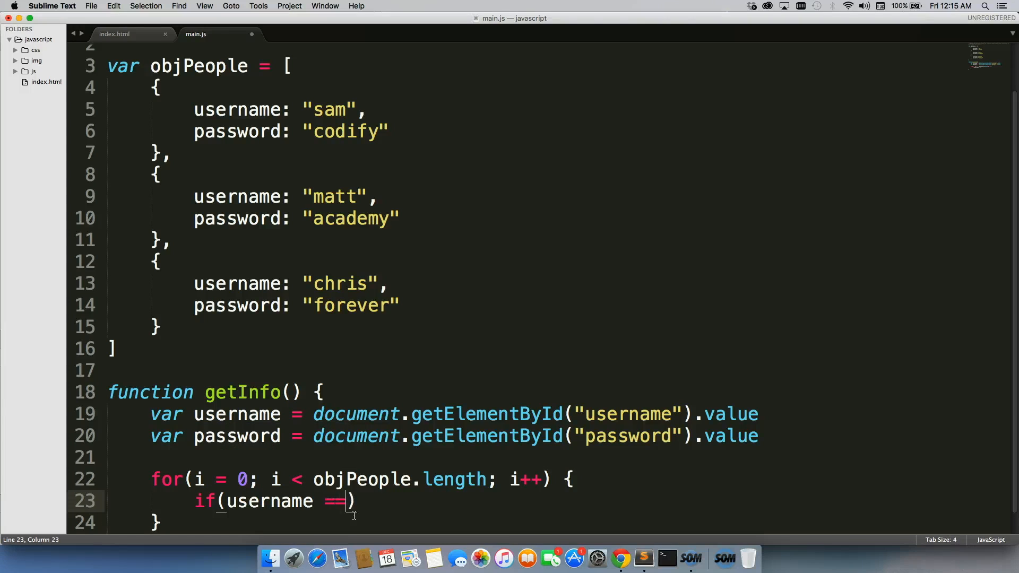
{"action": "type", "text": "objP"}
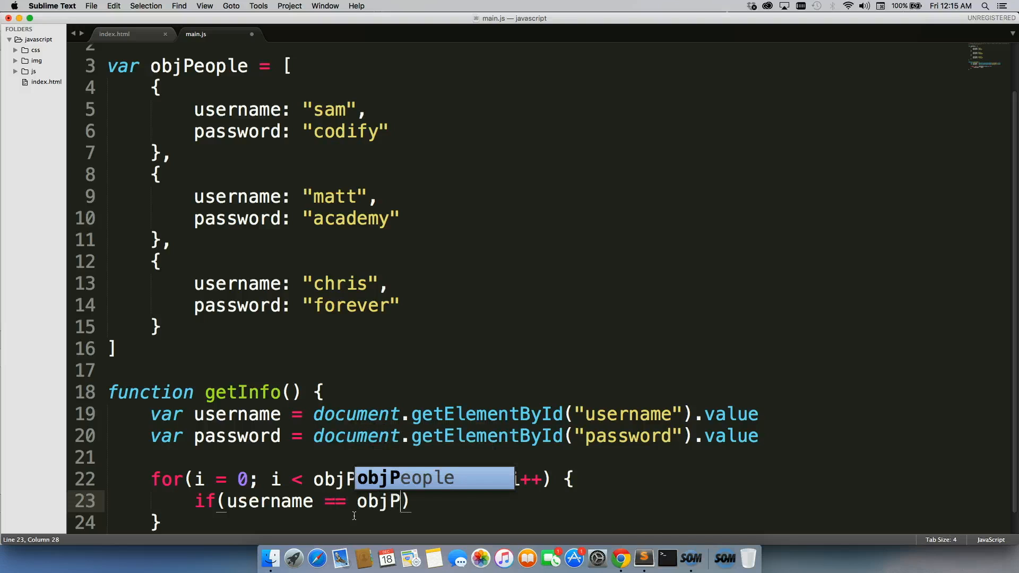
{"action": "key", "text": "Tab"}
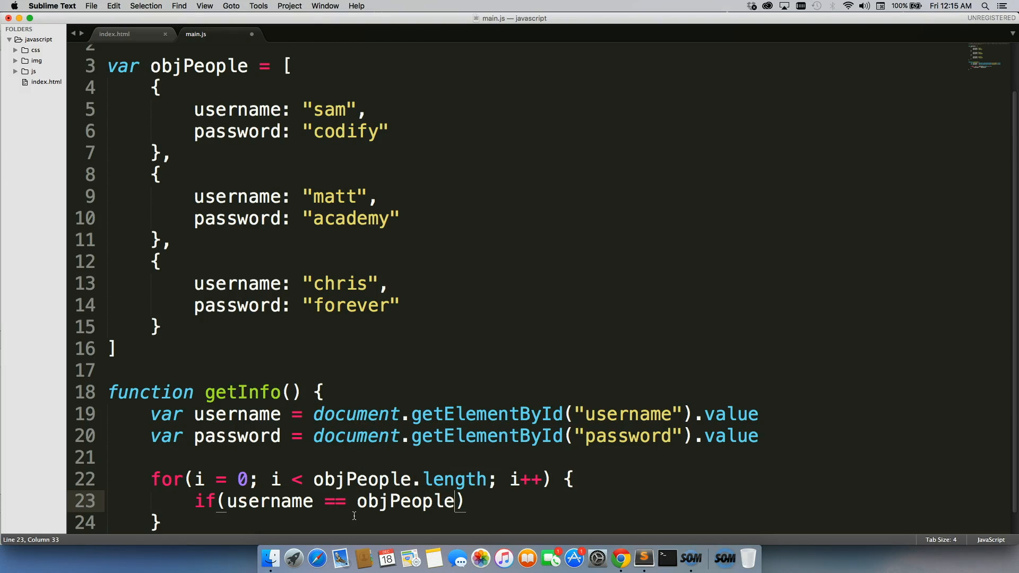
{"action": "type", "text": "[i].ui"}
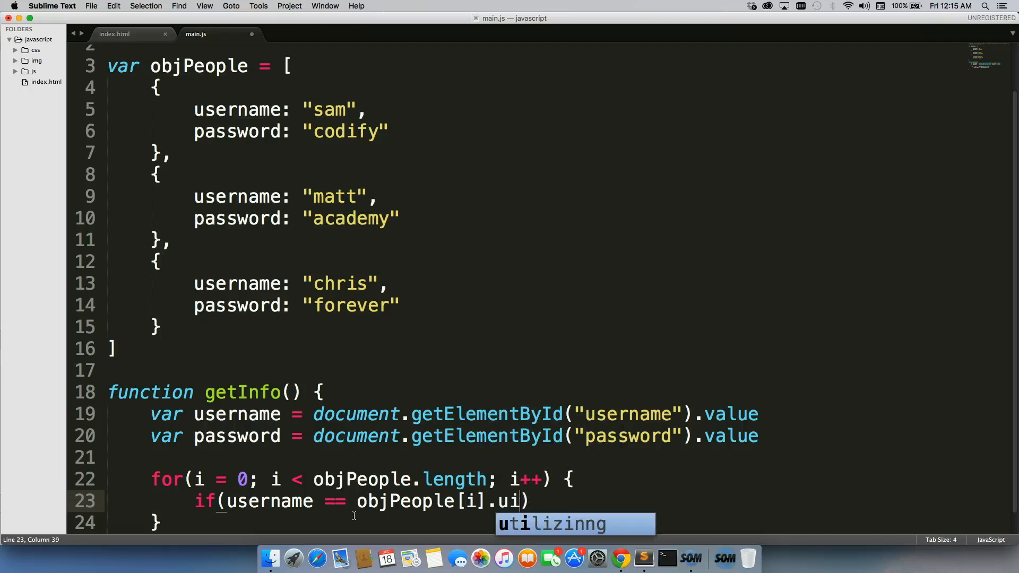
{"action": "type", "text": "sername && password =="}
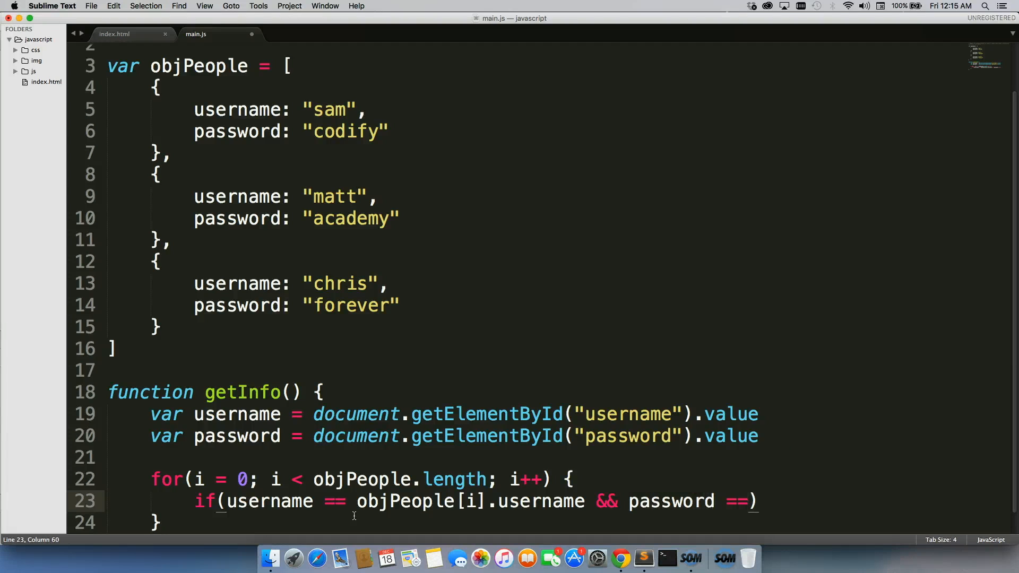
{"action": "type", "text": "obje"}
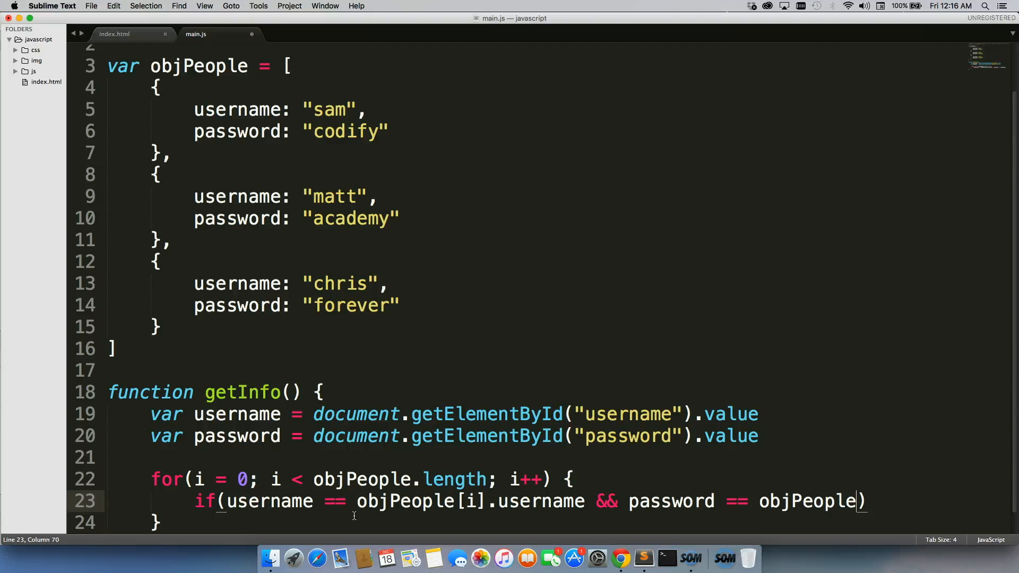
{"action": "type", "text": "[i].pad"}
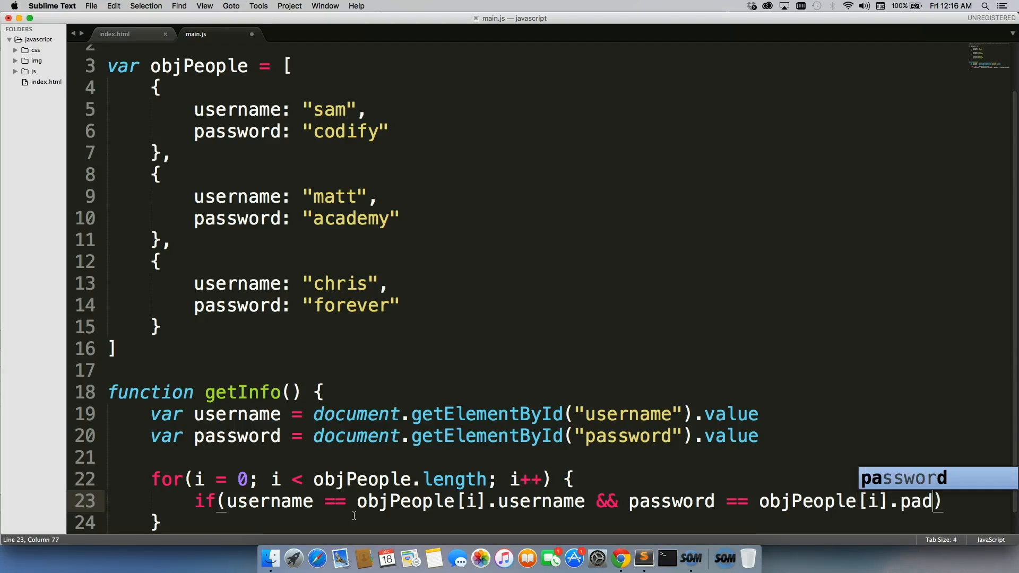
{"action": "key", "text": "Tab"}
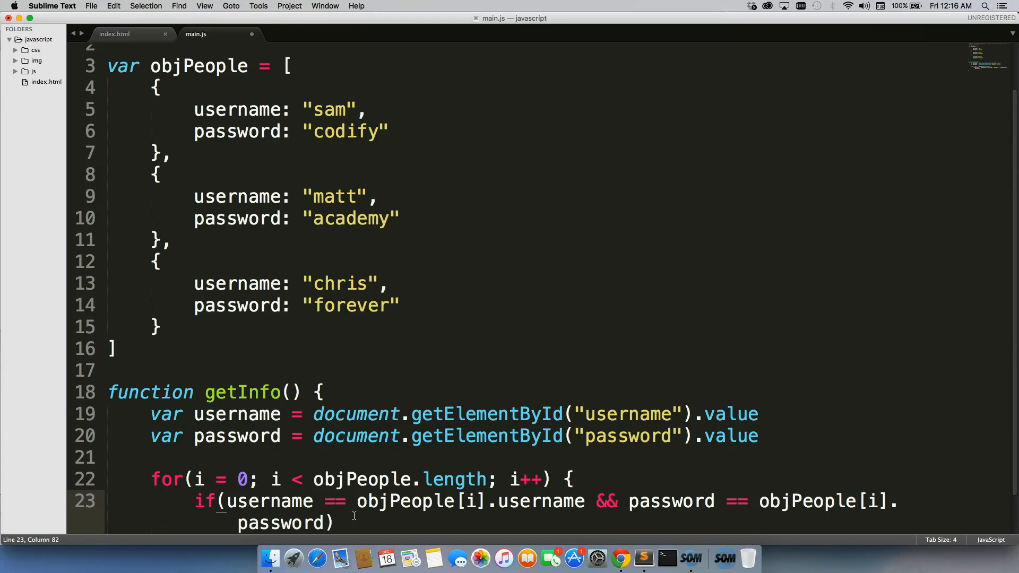
- Inside the if, log username + " is logged in!!" with console.log
{"action": "type", "text": "{"}
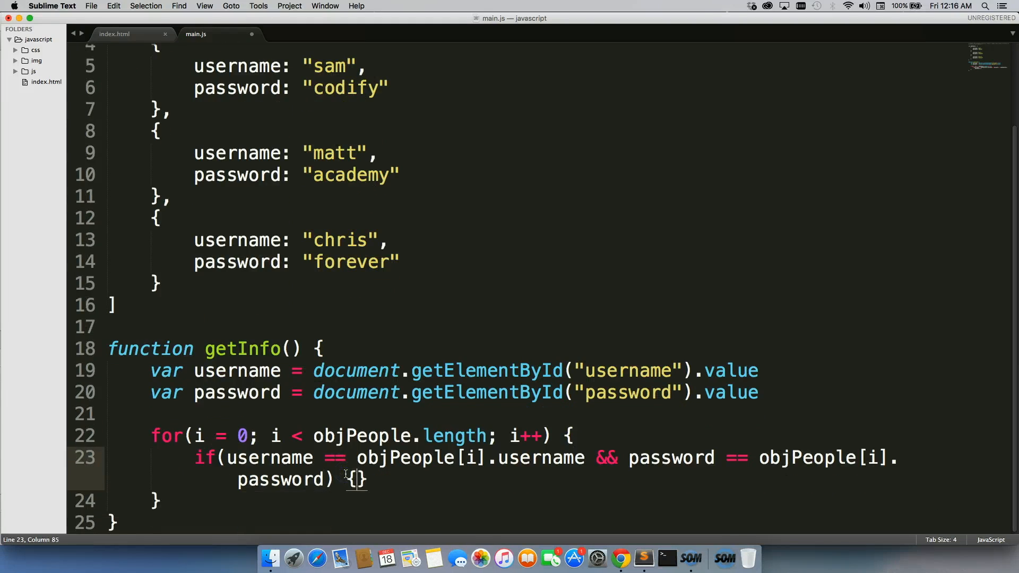
{"action": "type", "text": "console.log"}
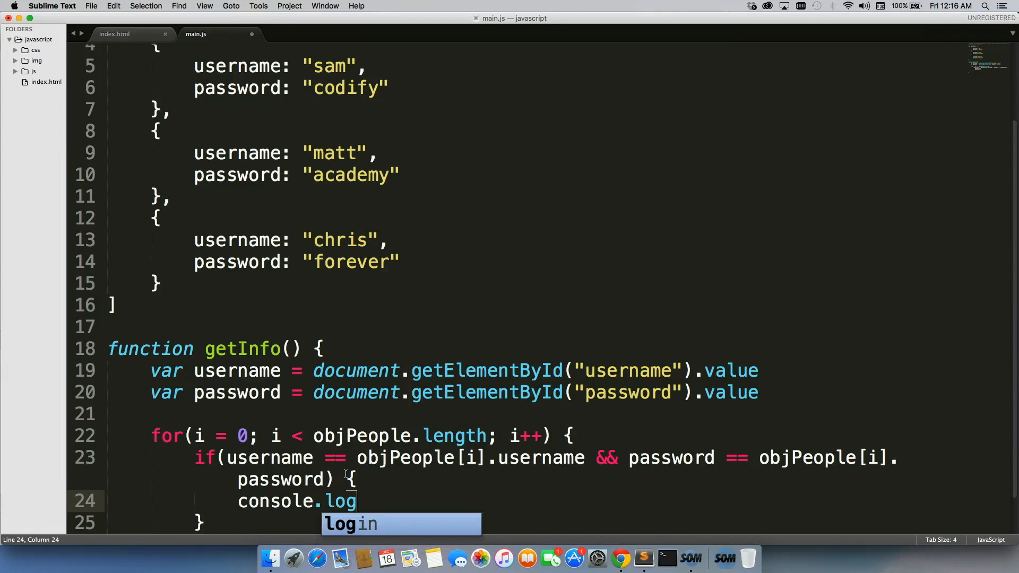
{"action": "type", "text": "(username)"}
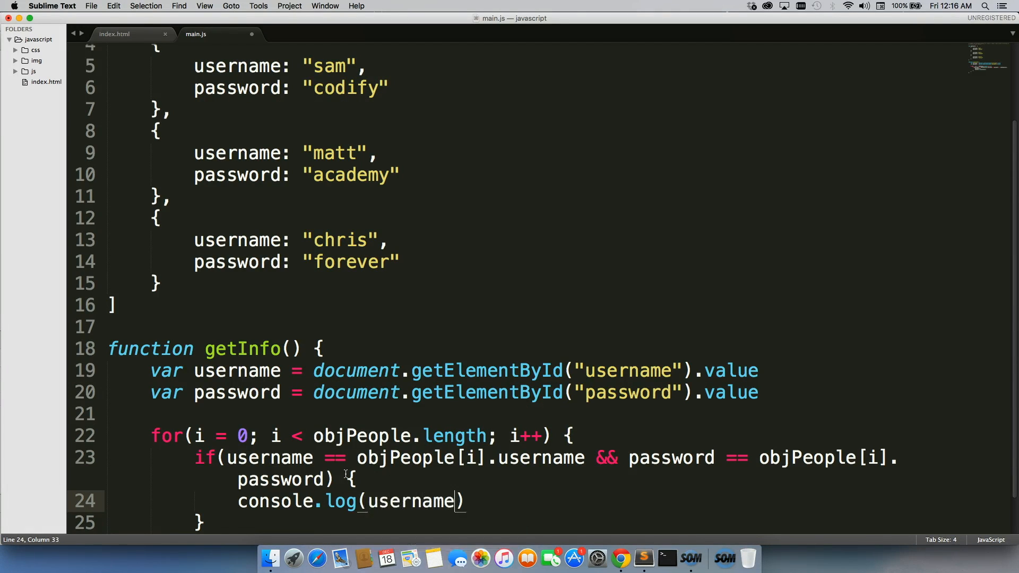
{"action": "type", "text": "+ \" \""}
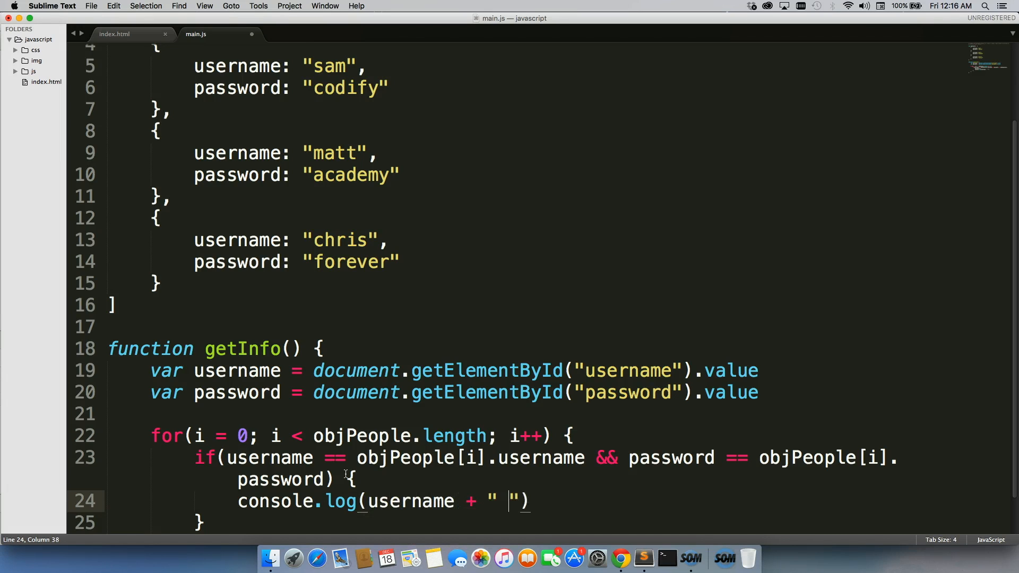
{"action": "type", "text": "is"}
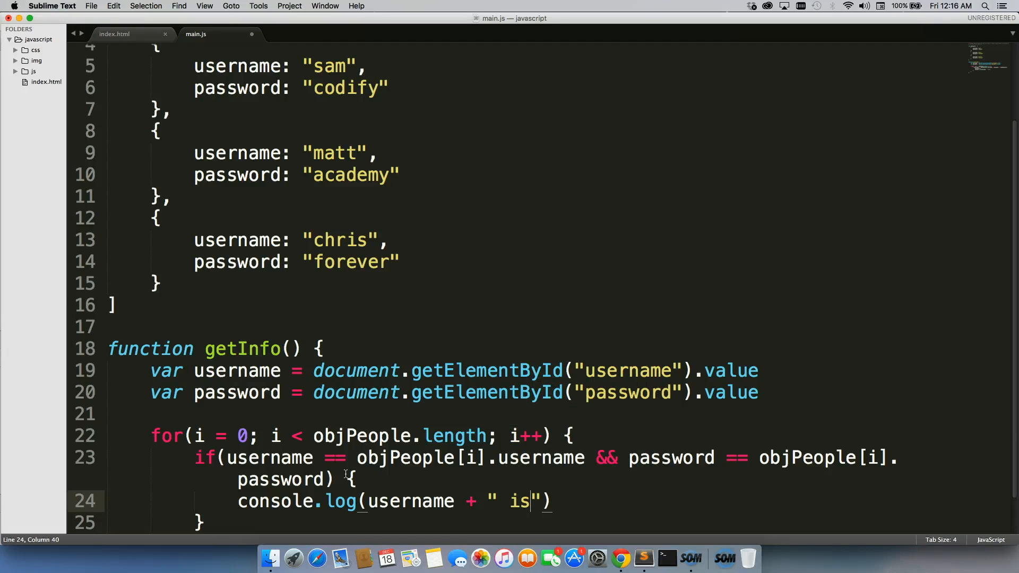
{"action": "type", "text": "logged in!!"}
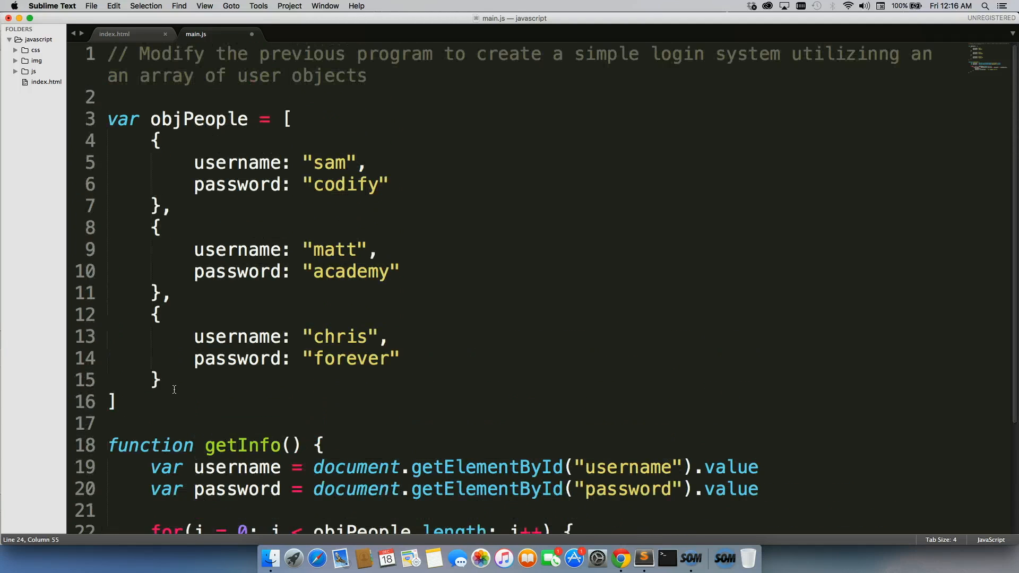
- Review the first user object and the objPeople usages throughout main.js
{"action": "left_click_drag", "start_coordinate": [108, 119], "coordinate": [162, 401]}
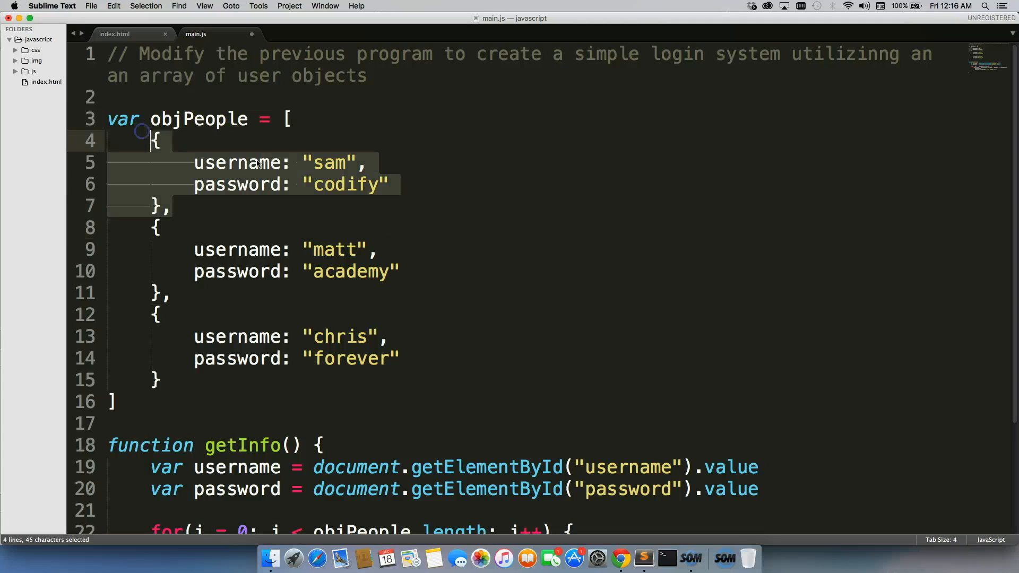
{"action": "left_click", "coordinate": [344, 185]}
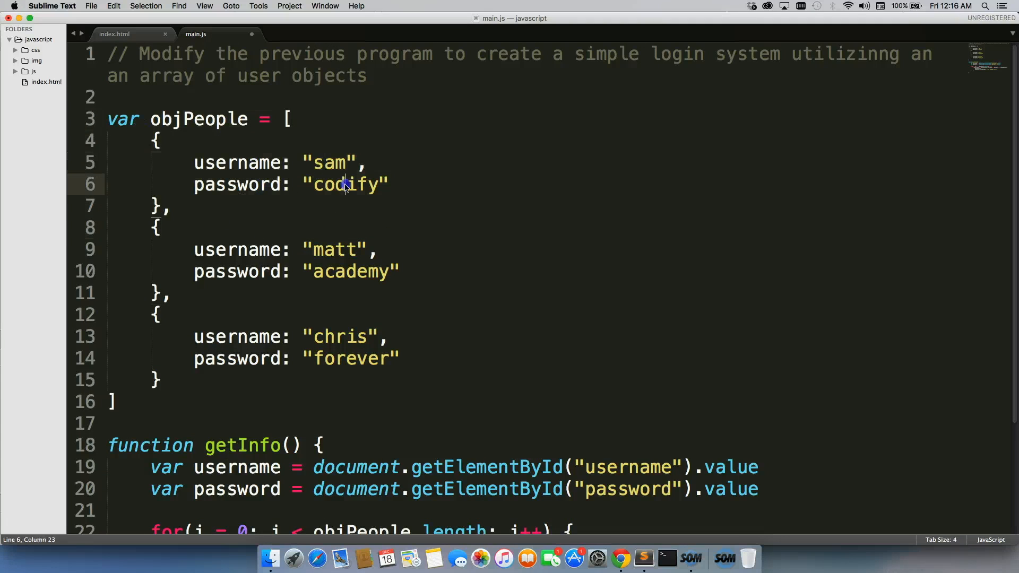
{"action": "scroll", "scroll_direction": "down", "scroll_amount": 3}
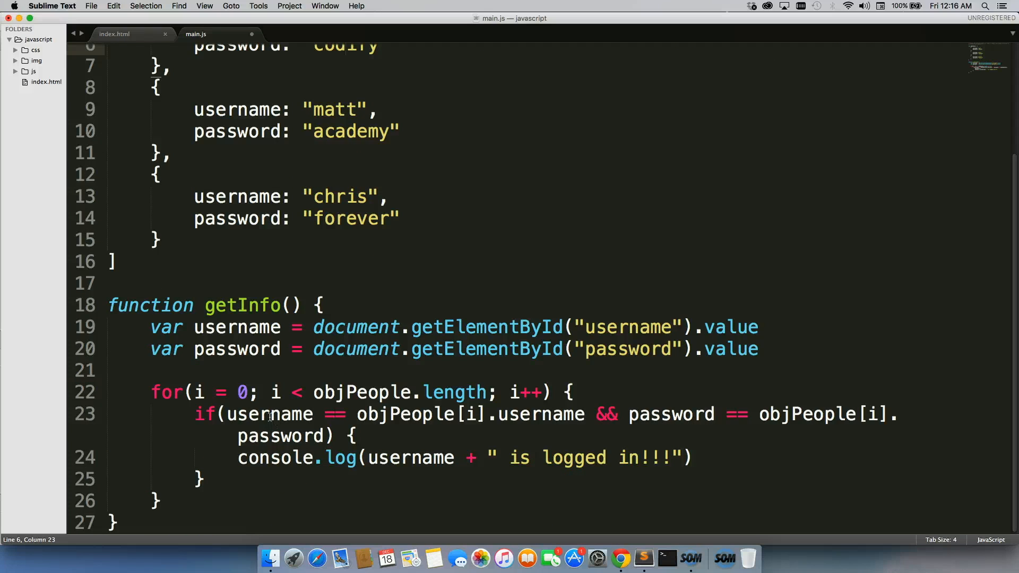
{"action": "double_click", "coordinate": [236, 327]}
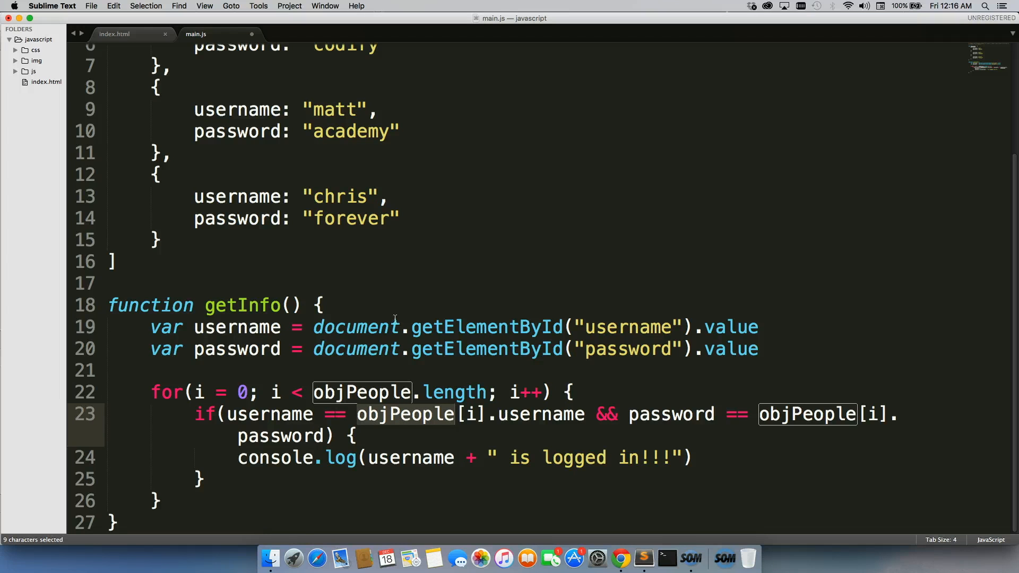
{"action": "scroll", "scroll_direction": "up", "scroll_amount": 3}
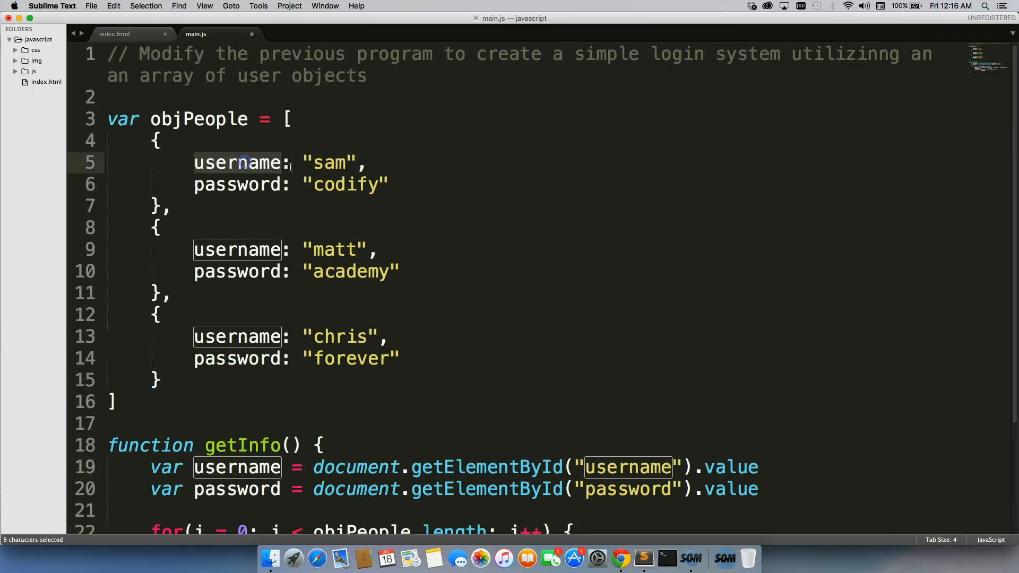
{"action": "scroll", "scroll_direction": "down", "scroll_amount": 3}
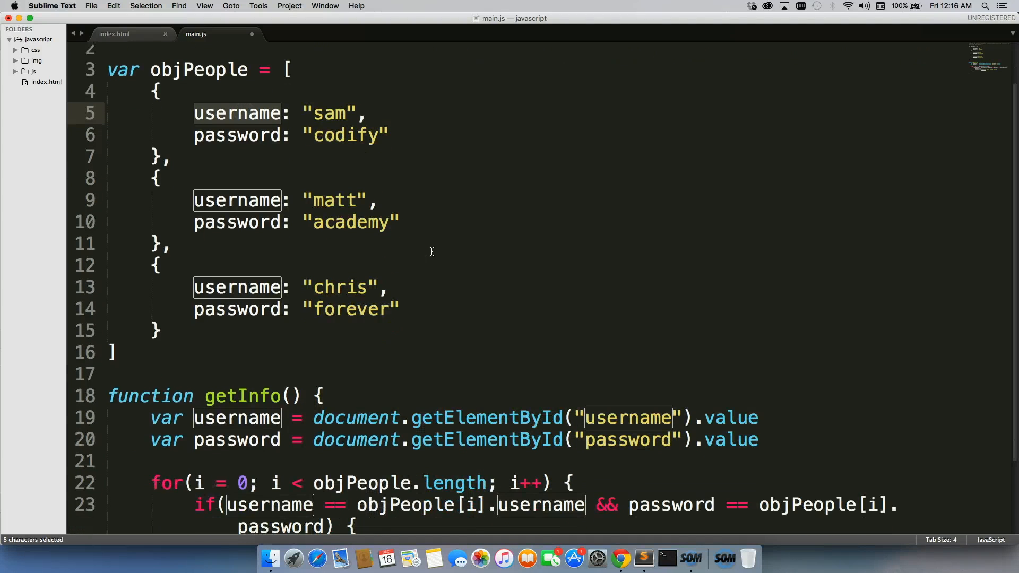
{"action": "scroll", "scroll_direction": "down", "scroll_amount": 3}
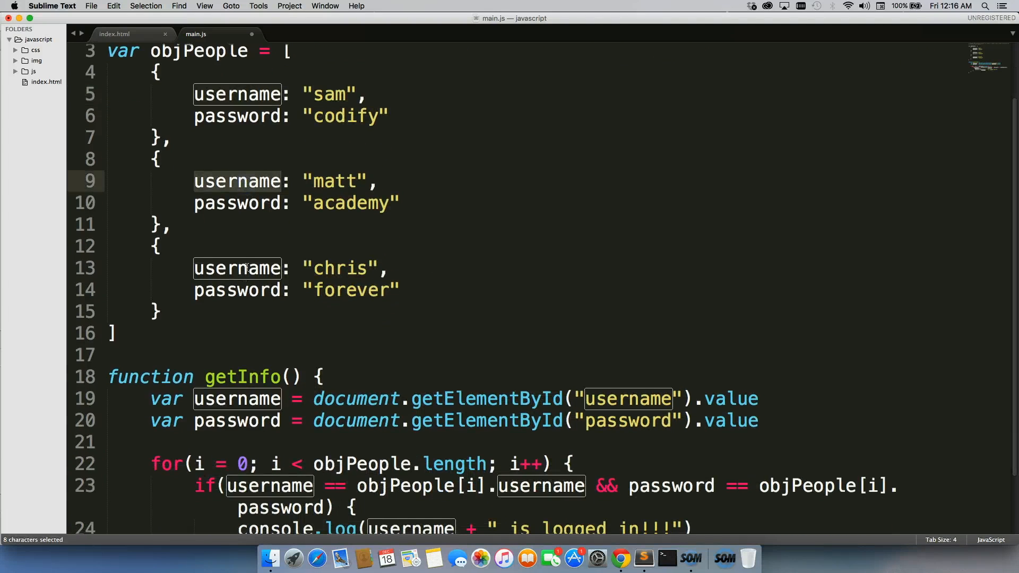
{"action": "scroll", "scroll_direction": "down", "scroll_amount": 3}
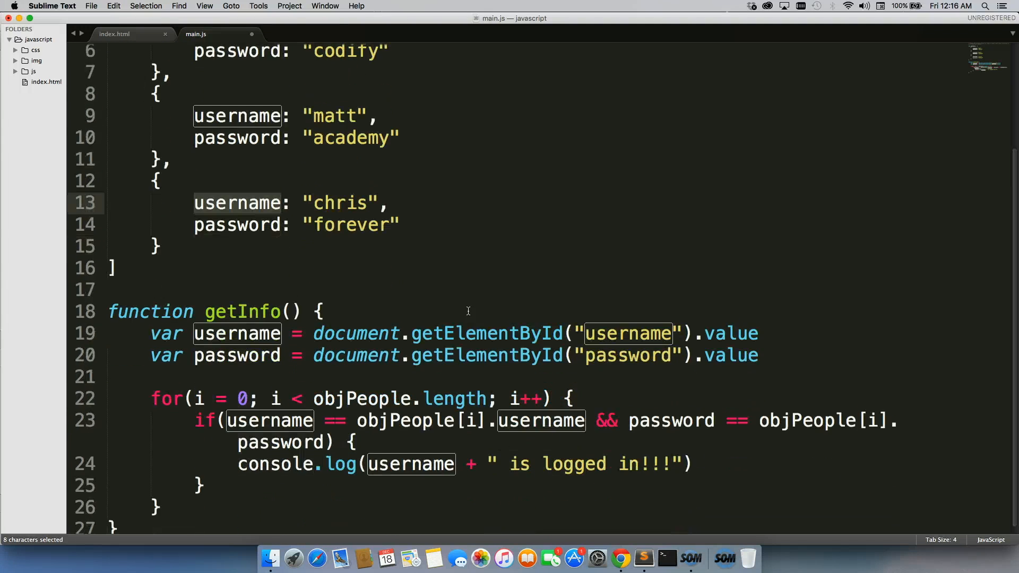
{"action": "mouse_move", "coordinate": [408, 294]}
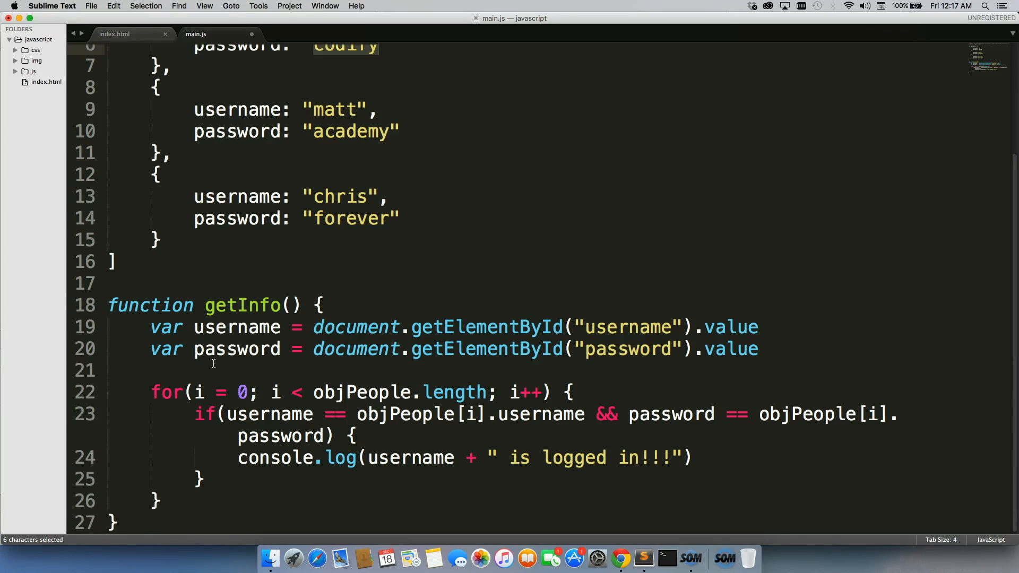
{"action": "mouse_move", "coordinate": [354, 382]}
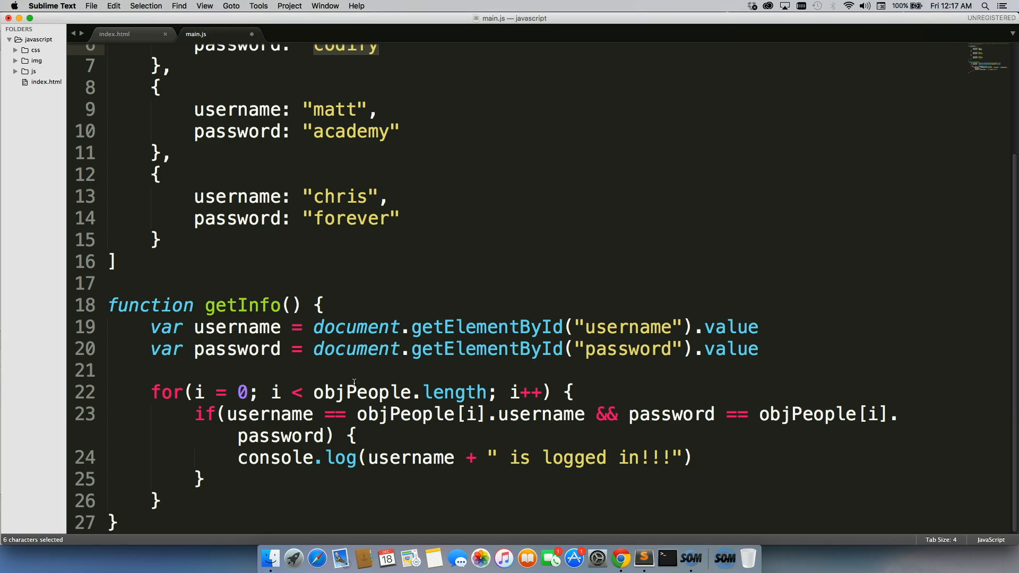
- Select the logged-in console.log statement and save main.js
{"action": "left_click_drag", "start_coordinate": [238, 457], "coordinate": [462, 457]}
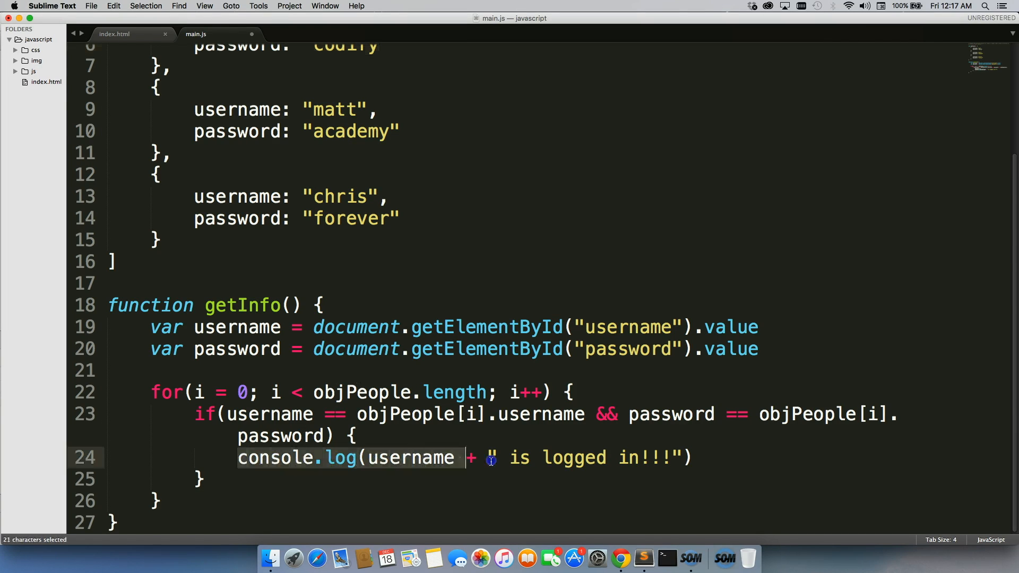
{"action": "left_click_drag", "start_coordinate": [461, 457], "coordinate": [692, 458]}
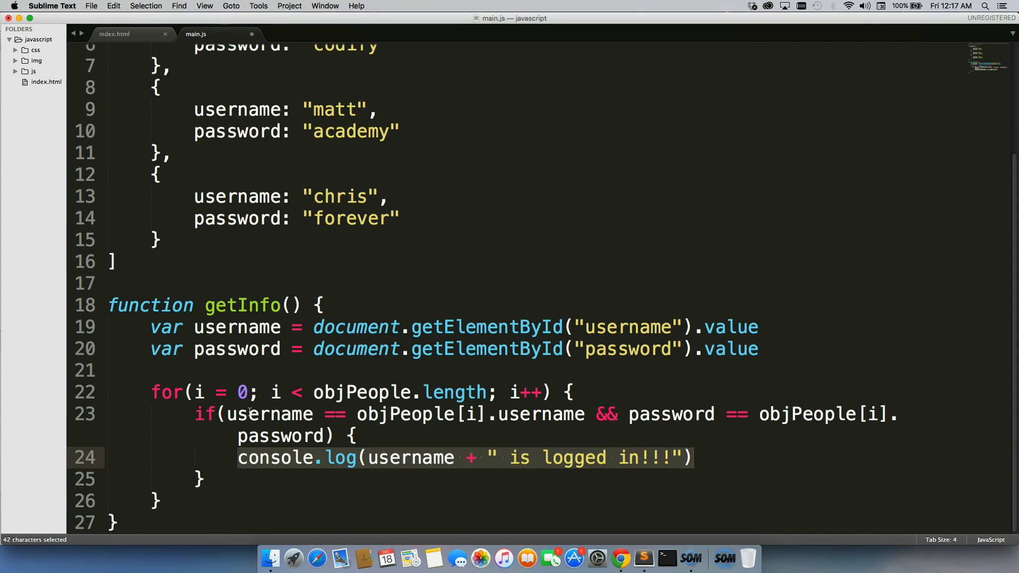
{"action": "key", "text": "cmd+s"}
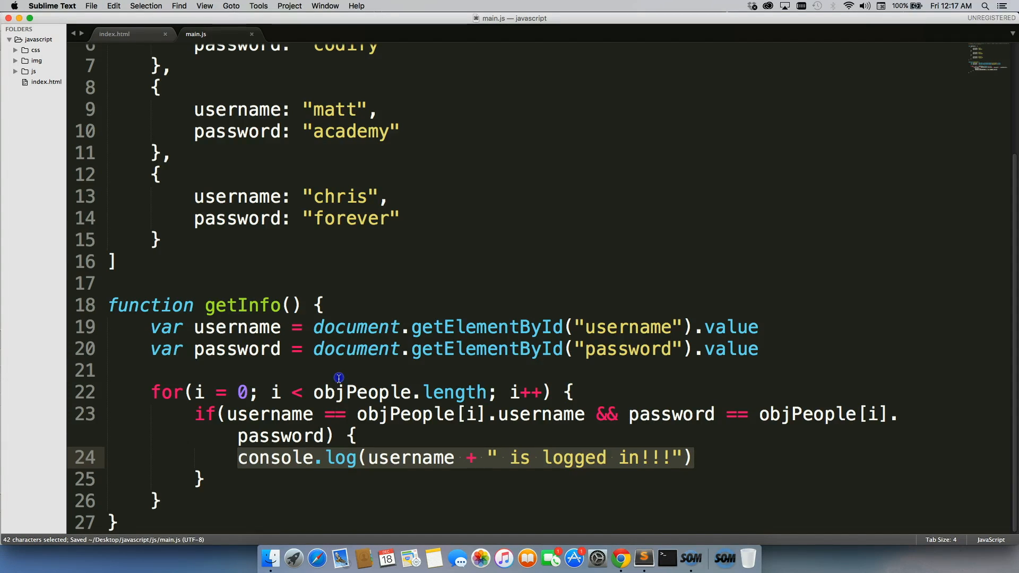
- In Chrome, log in as sam, then as matt, seeing each 'is logged in!!!' message
{"action": "left_click", "coordinate": [619, 557]}
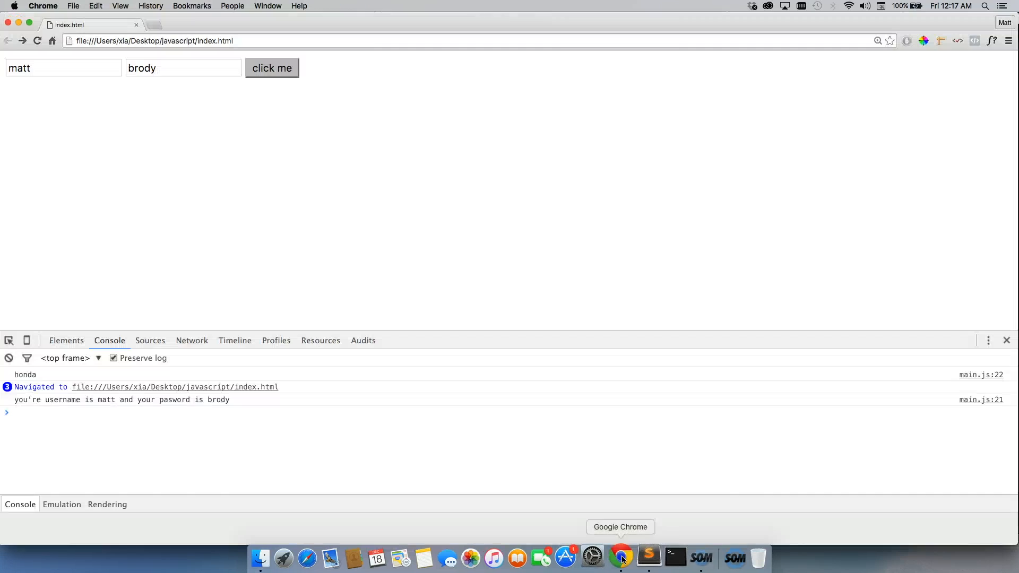
{"action": "left_click", "coordinate": [156, 41]}
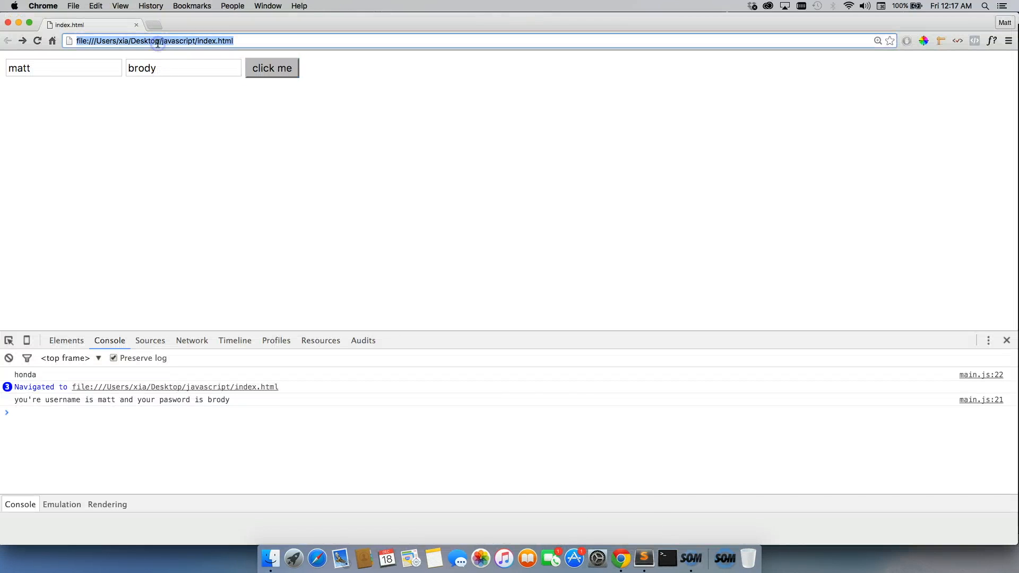
{"action": "type", "text": "sam"}
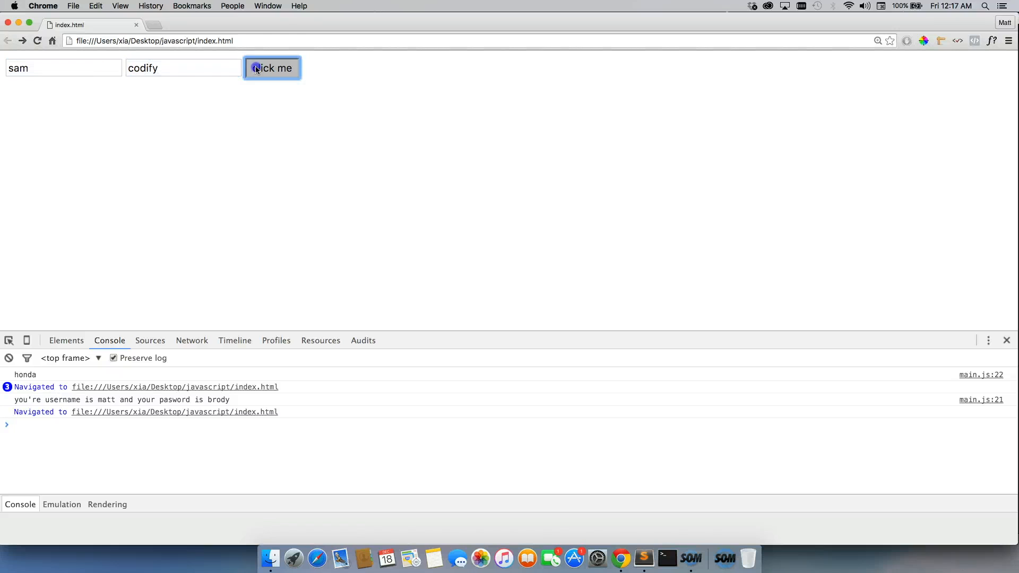
{"action": "left_click", "coordinate": [271, 68]}
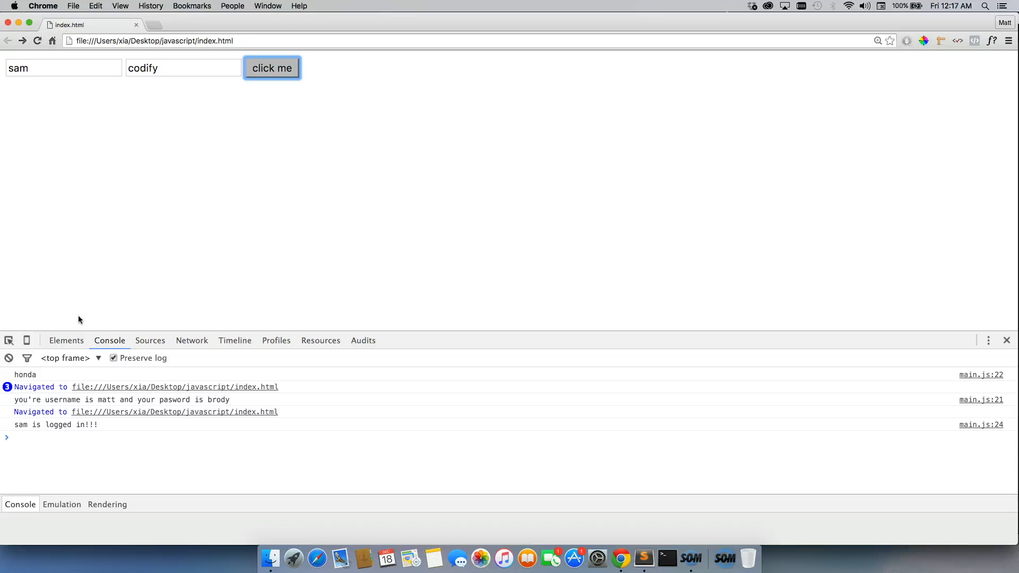
{"action": "type", "text": "matt"}
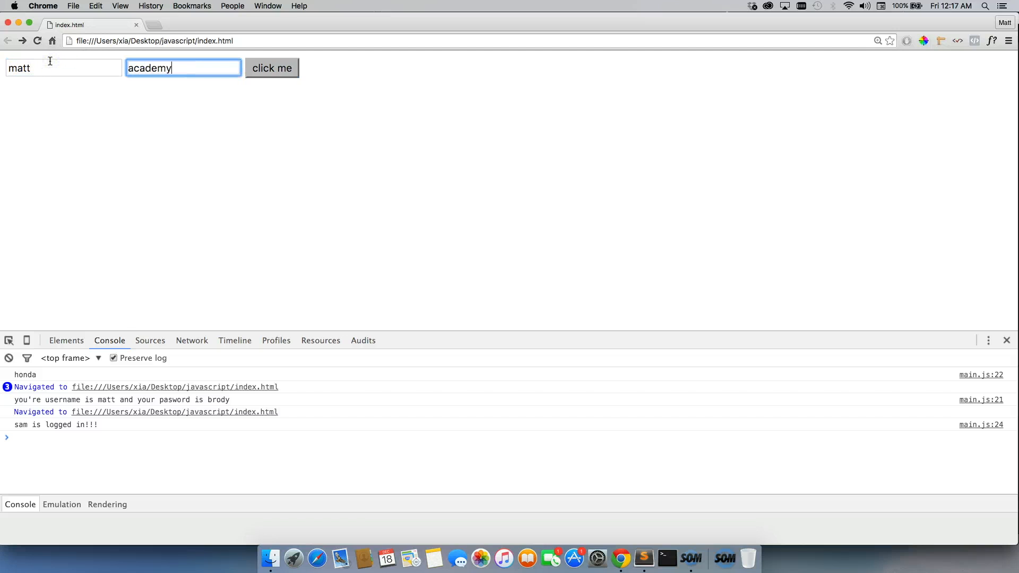
{"action": "left_click", "coordinate": [271, 68]}
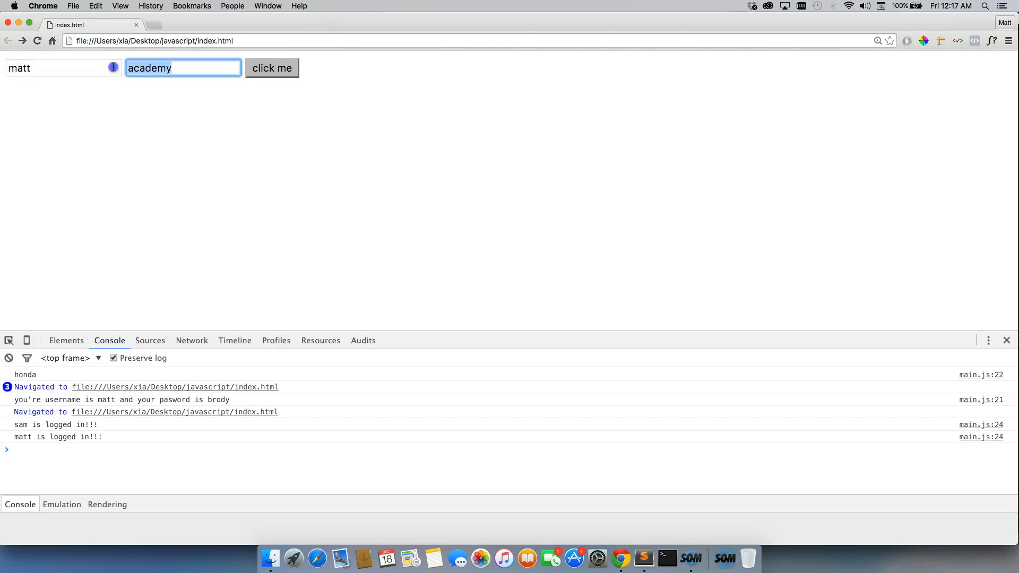
{"action": "type", "text": "test"}
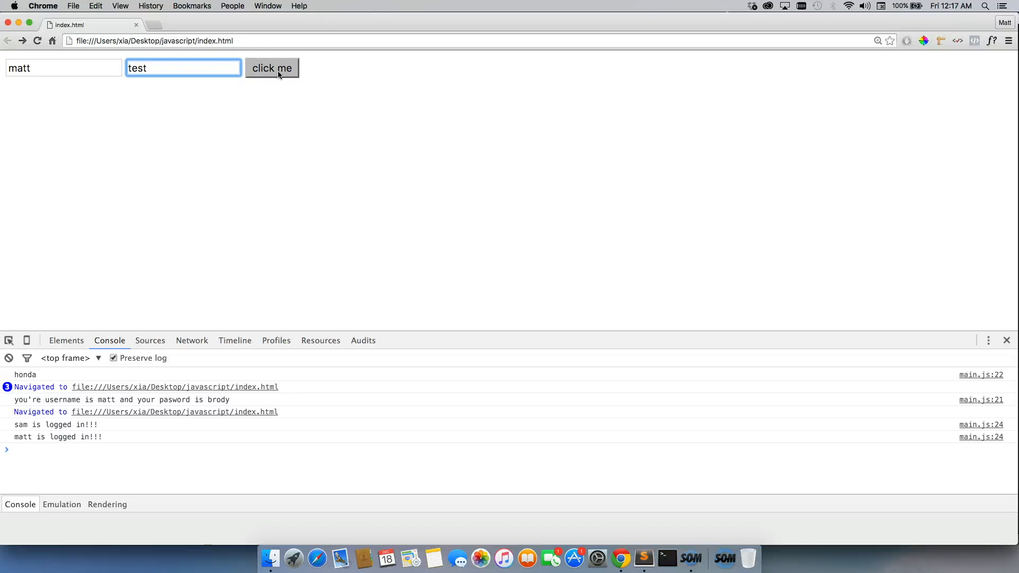
{"action": "left_click", "coordinate": [272, 68]}
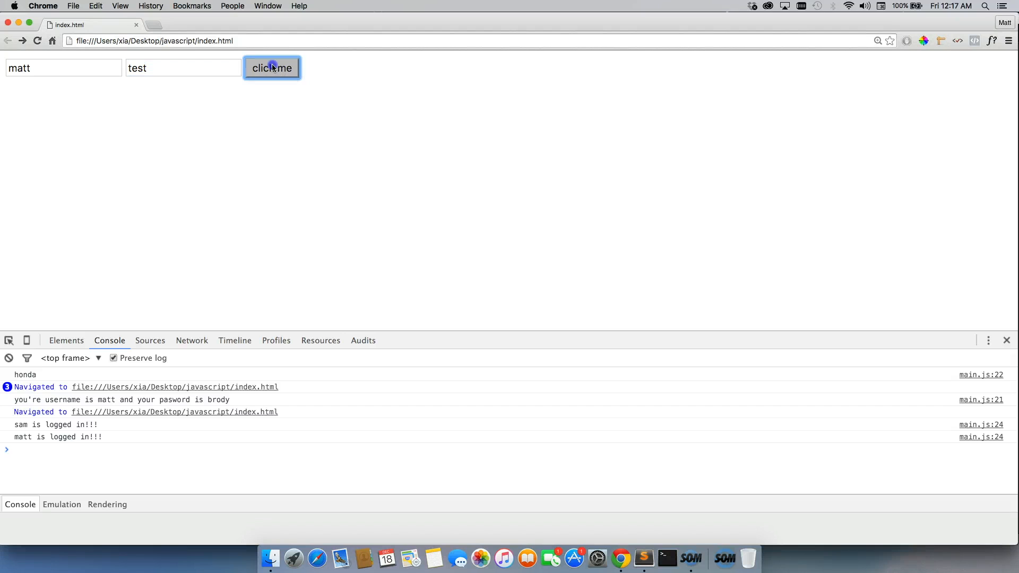
{"action": "mouse_move", "coordinate": [643, 557]}
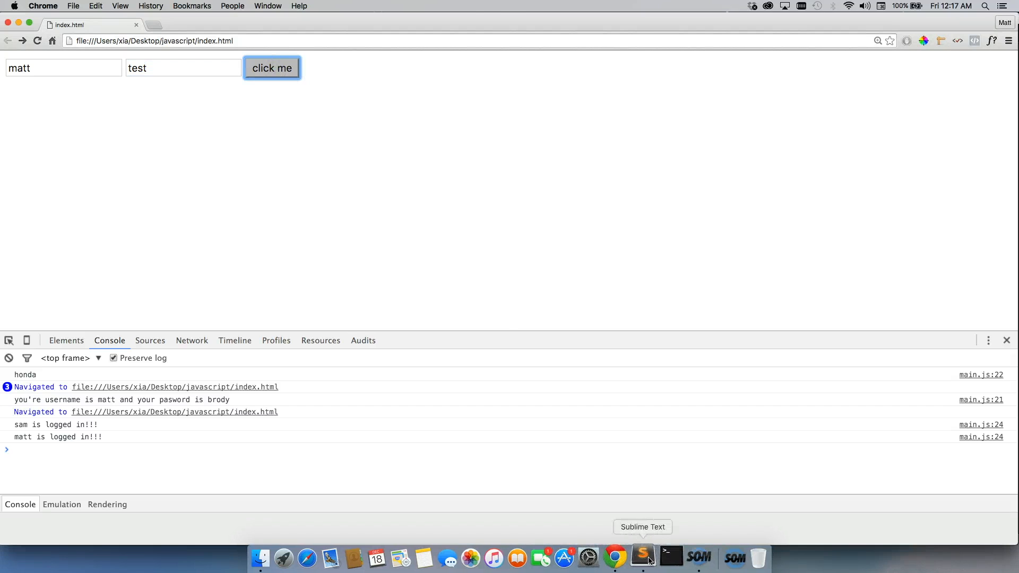
{"action": "left_click", "coordinate": [643, 557]}
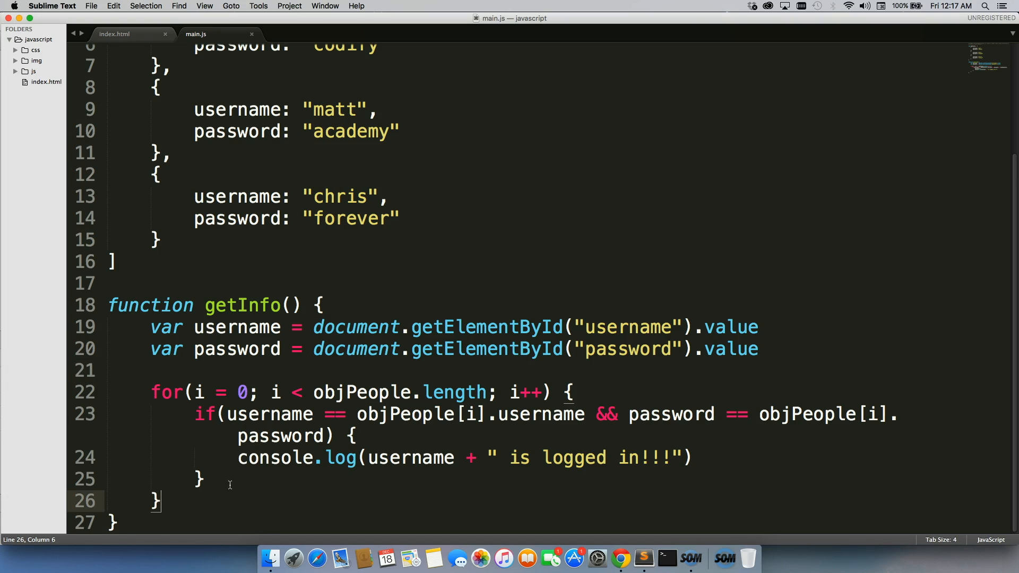
{"action": "mouse_move", "coordinate": [255, 485]}
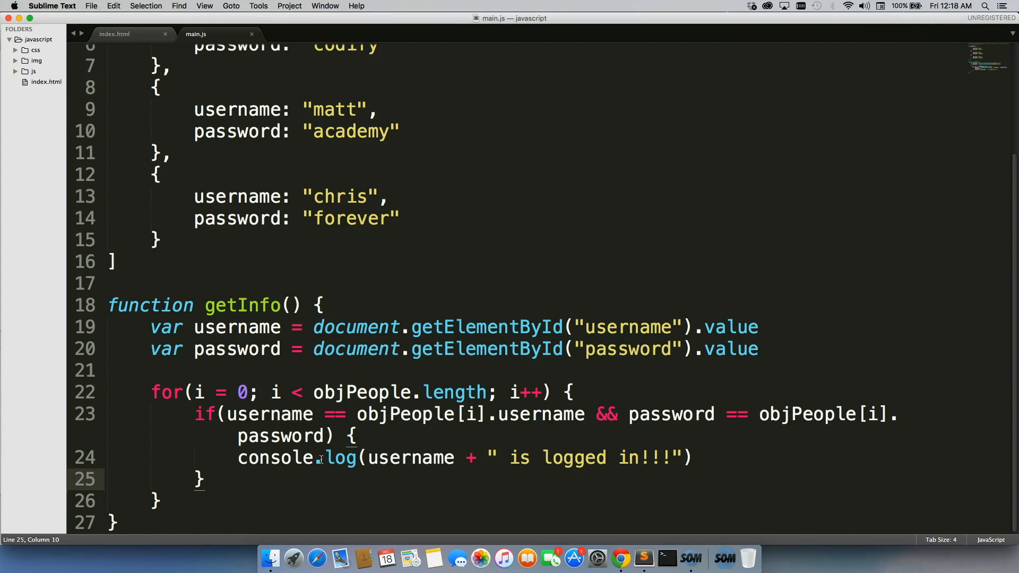
- Add an else branch logging "incorrect username or password" and save
{"action": "key", "text": "Return"}
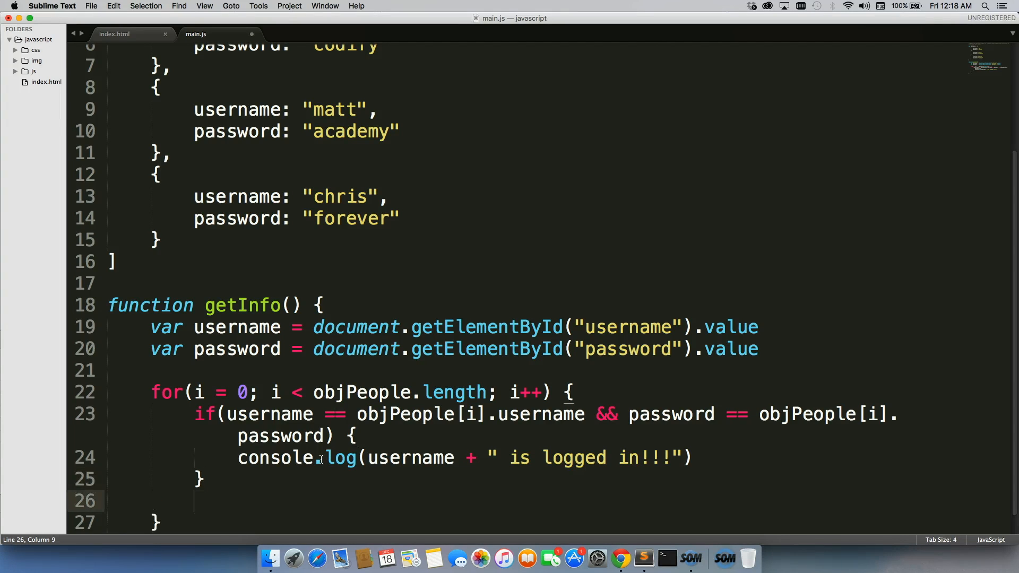
{"action": "type", "text": "e.log("}
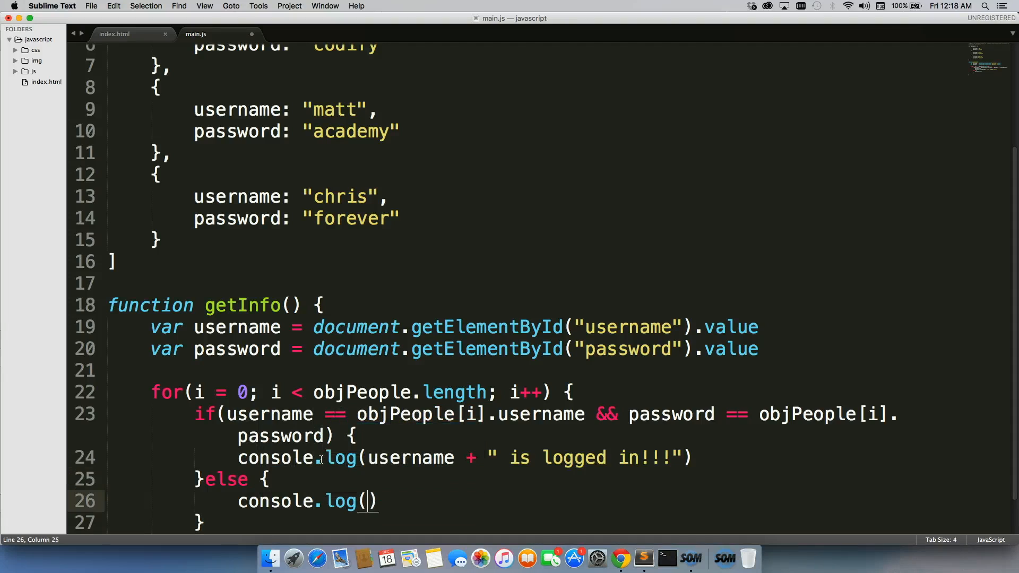
{"action": "type", "text": "\"incorrect username or password"}
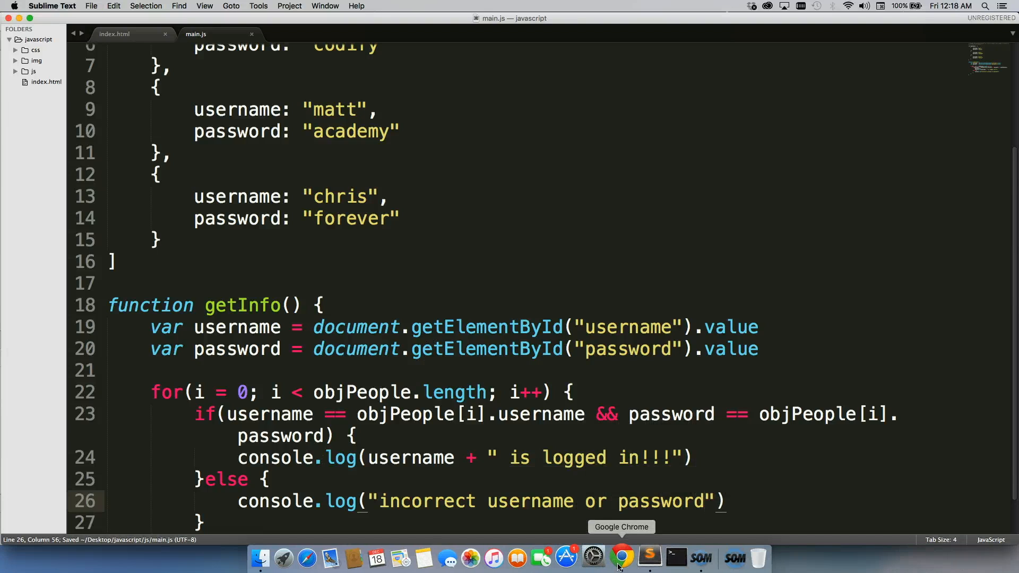
- In Chrome, submit matt with password academy to test the else branch
{"action": "left_click", "coordinate": [621, 557]}
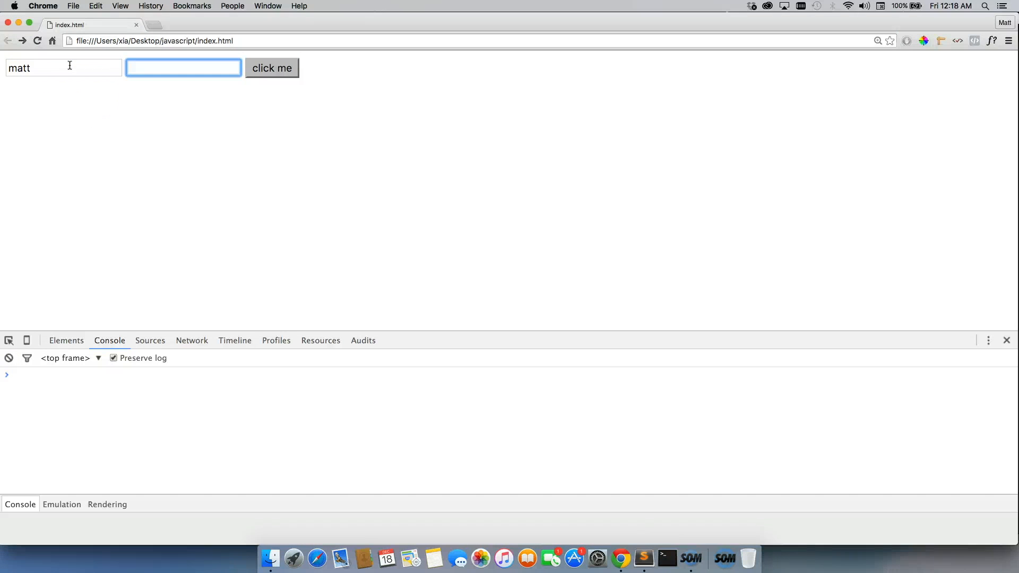
{"action": "type", "text": "academy"}
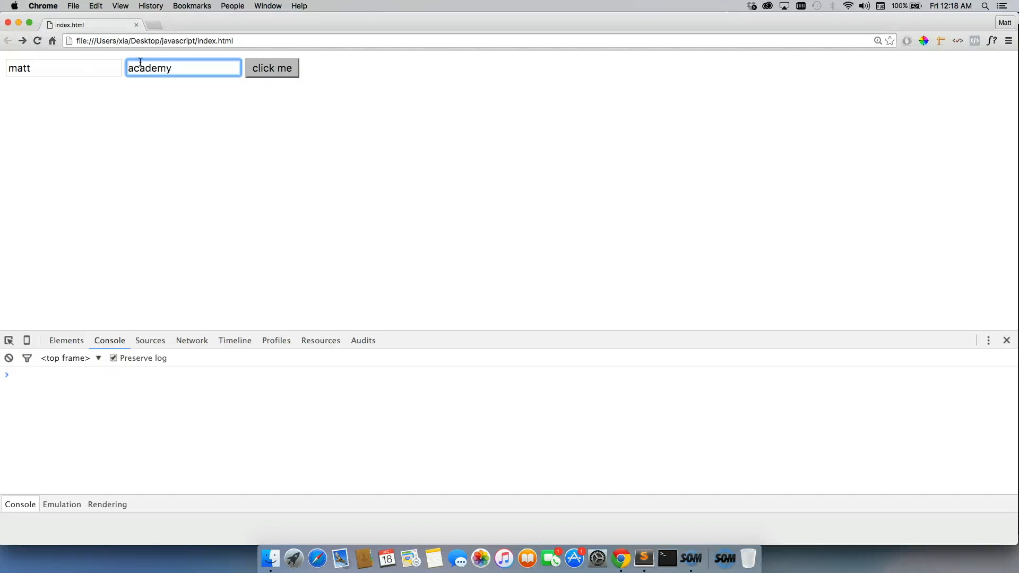
{"action": "left_click", "coordinate": [272, 68]}
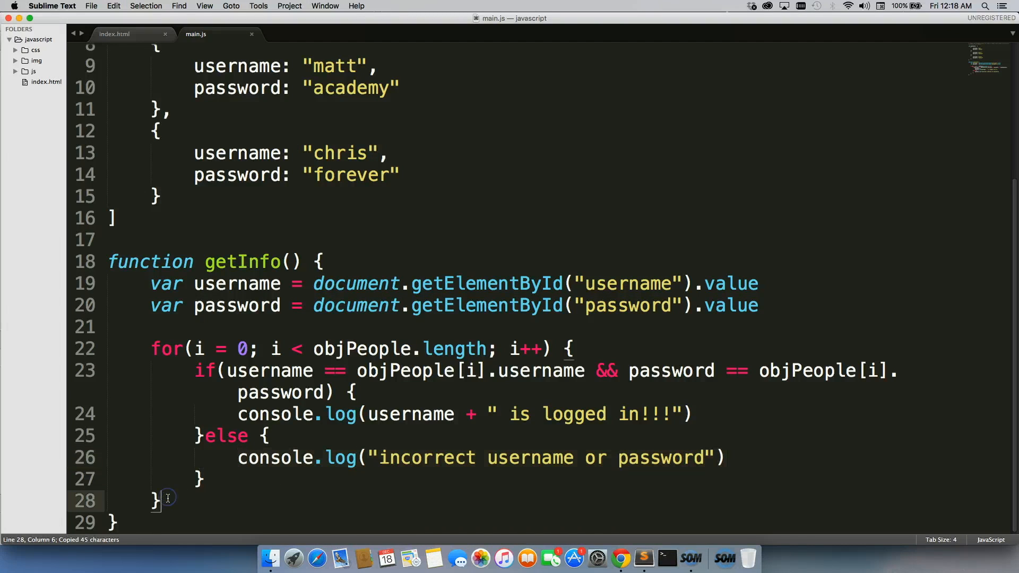
- Paste the incorrect-credentials log after the loop and add return after the logged-in message
{"action": "key", "text": "cmd+v"}
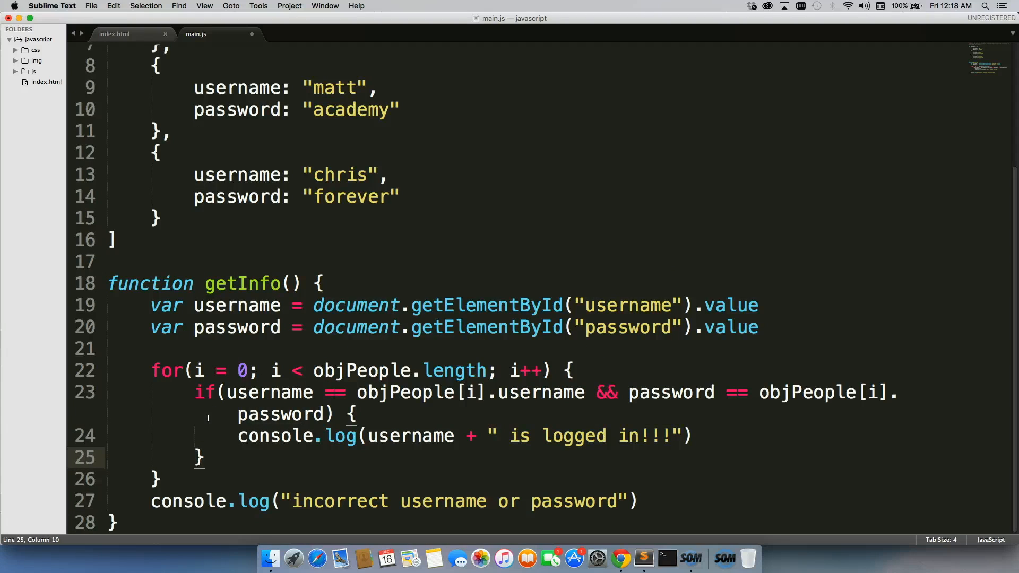
{"action": "left_click", "coordinate": [699, 435]}
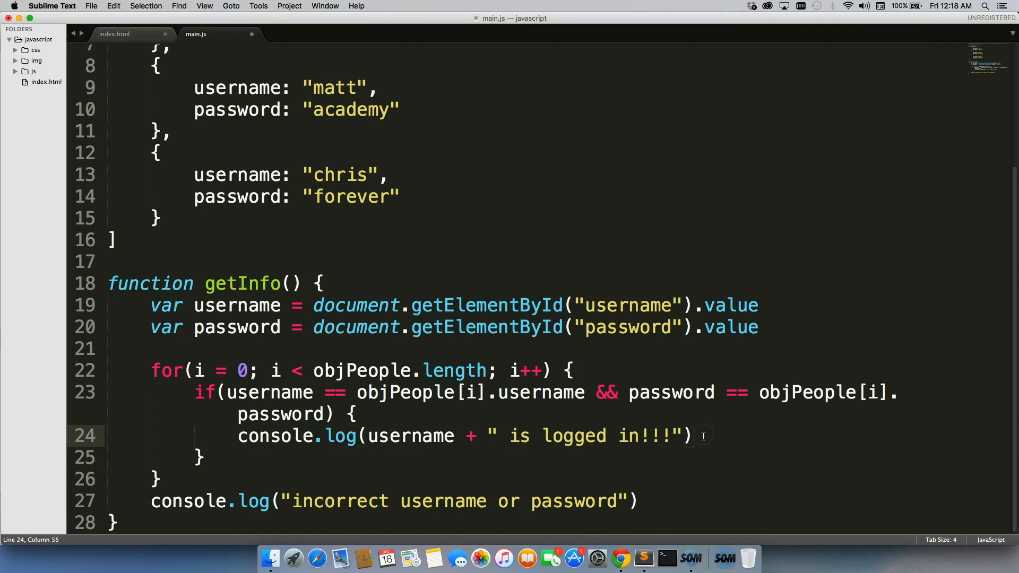
{"action": "type", "text": "return"}
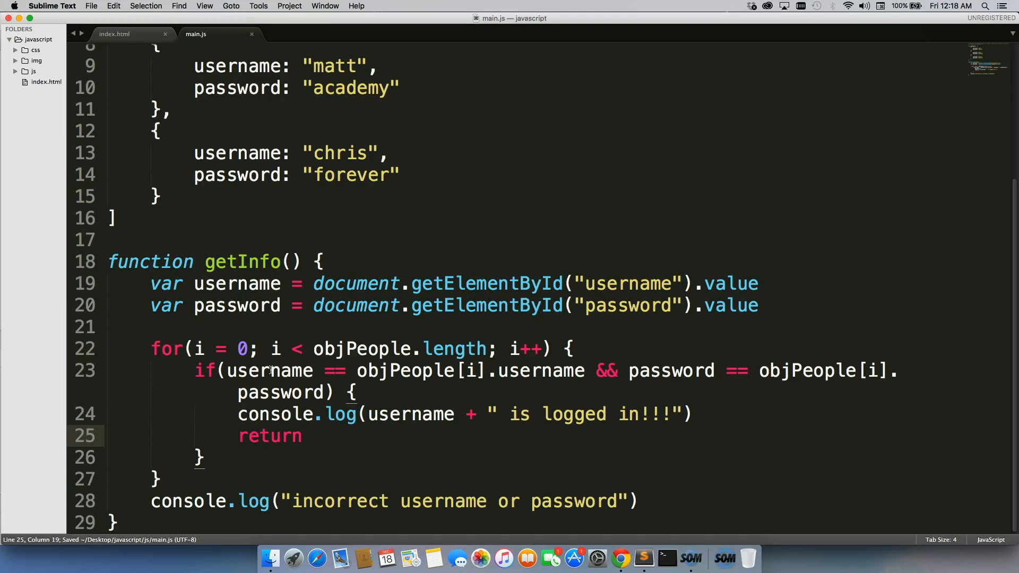
{"action": "double_click", "coordinate": [269, 436]}
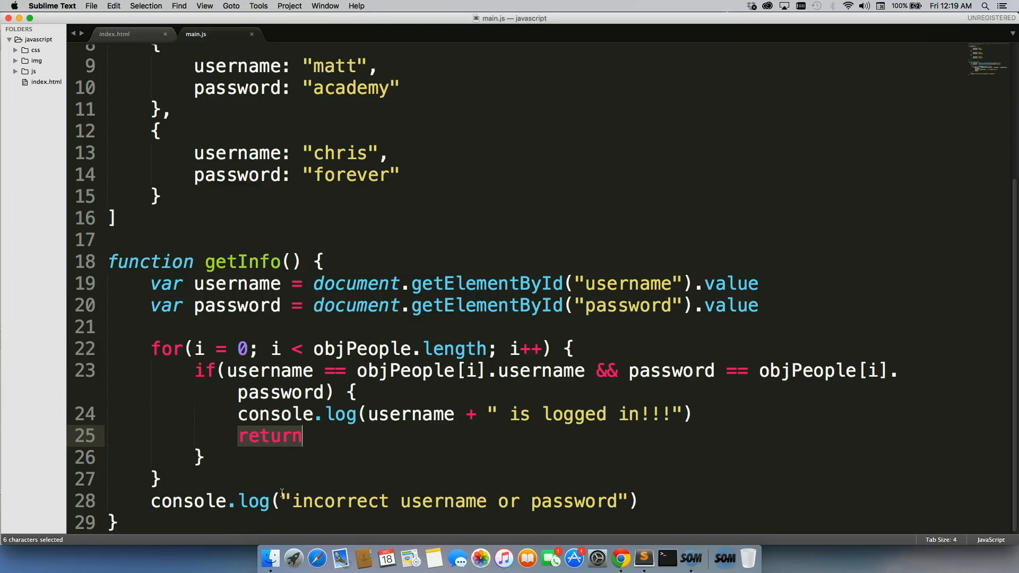
{"action": "mouse_move", "coordinate": [289, 428]}
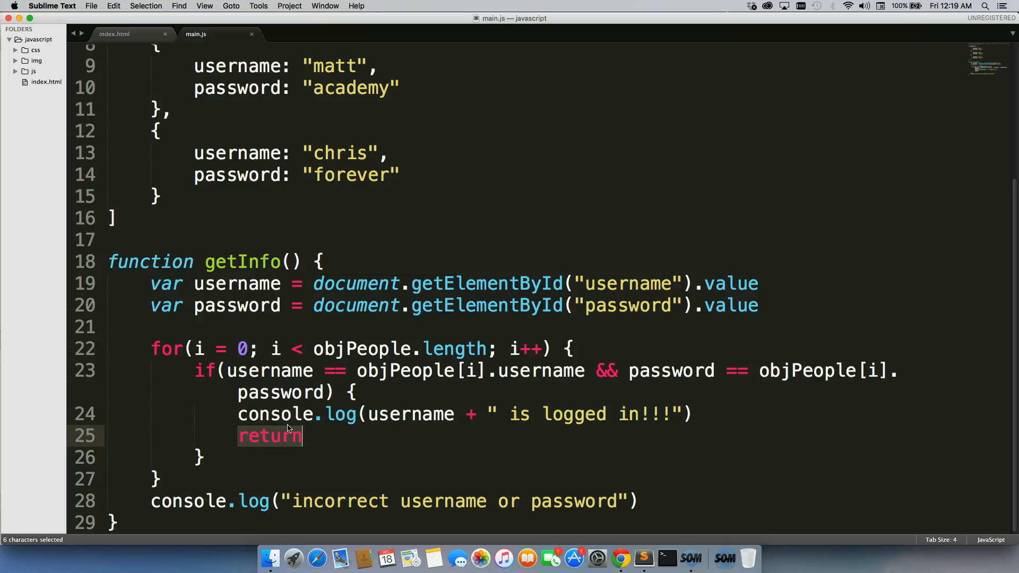
{"action": "mouse_move", "coordinate": [247, 415]}
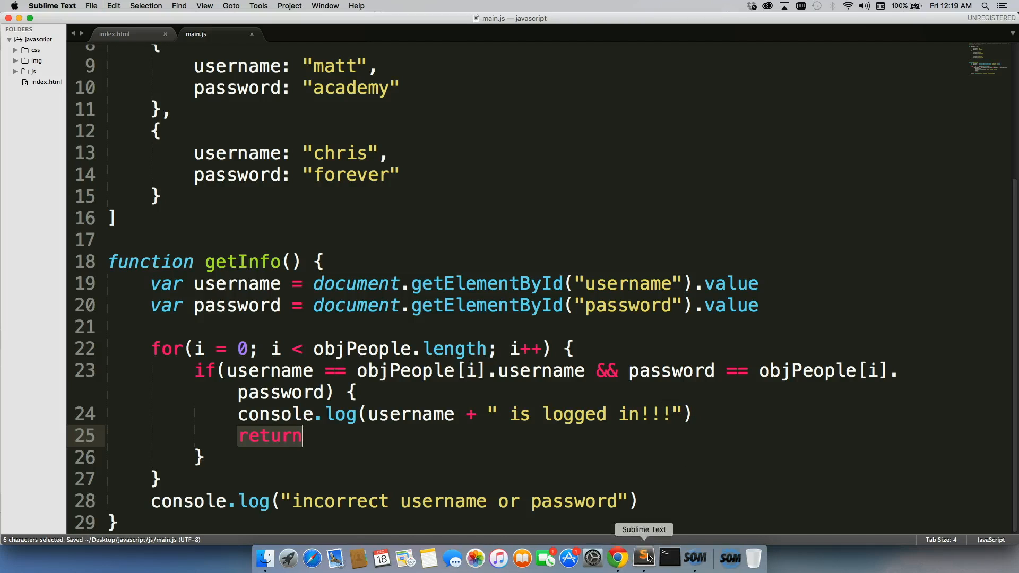
{"action": "left_click", "coordinate": [617, 557]}
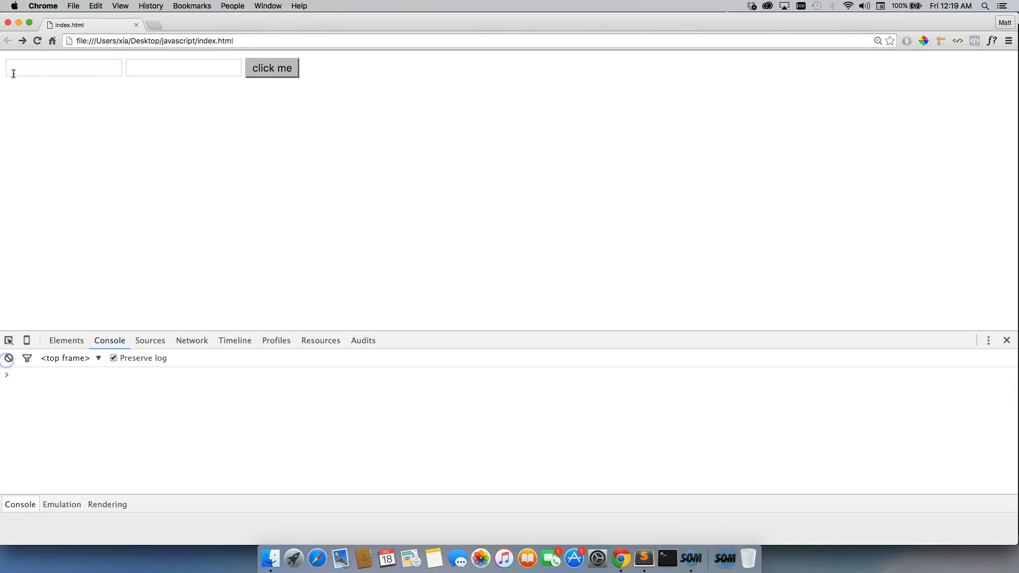
{"action": "type", "text": "chris"}
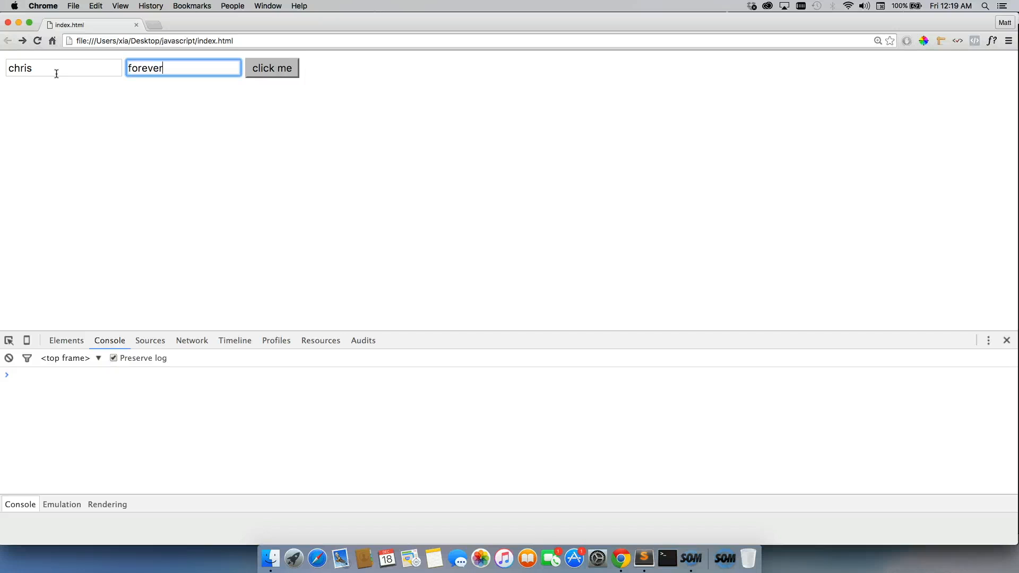
{"action": "left_click", "coordinate": [271, 68]}
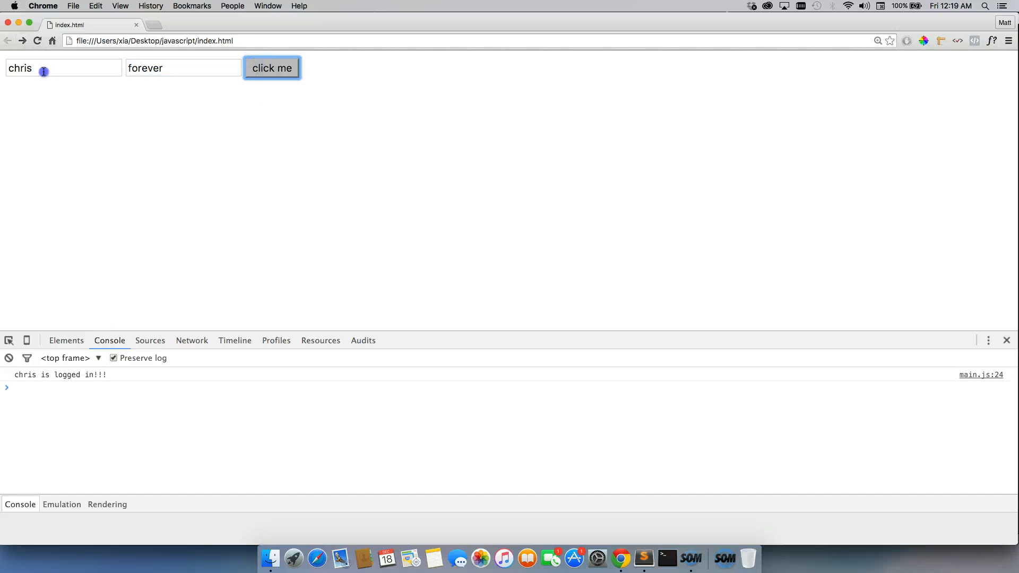
{"action": "type", "text": "acade"}
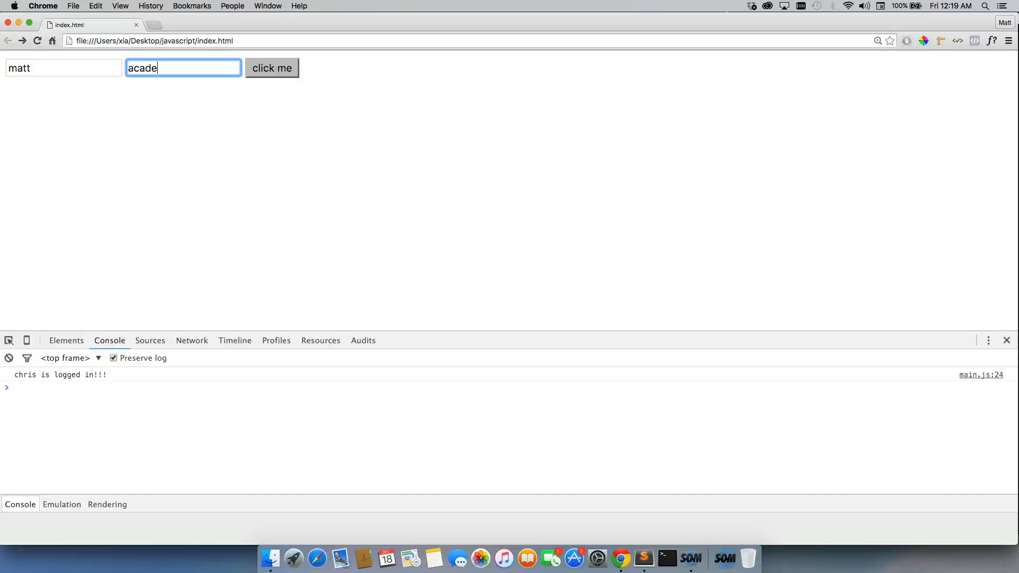
{"action": "left_click", "coordinate": [272, 68]}
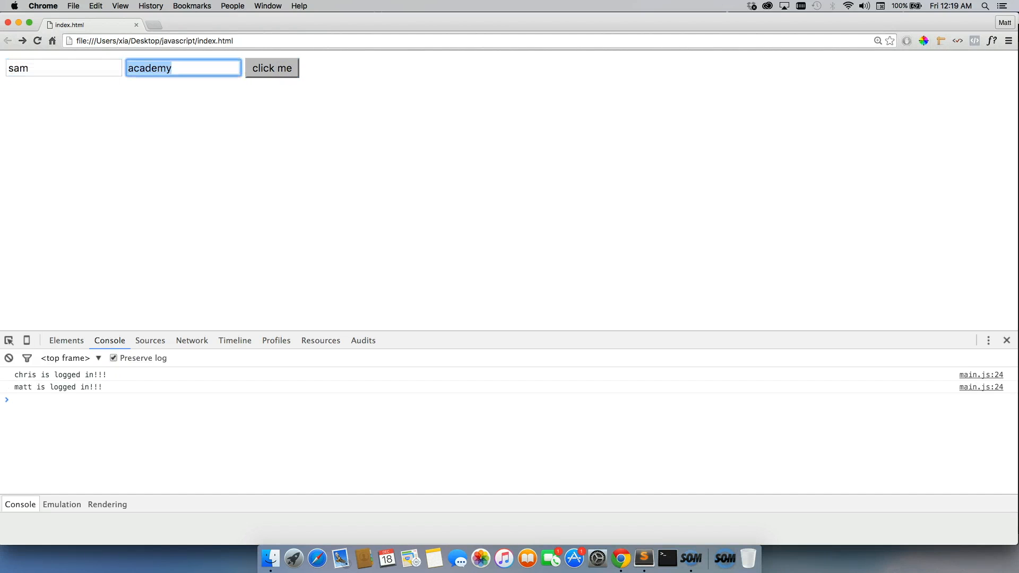
{"action": "left_click", "coordinate": [272, 68]}
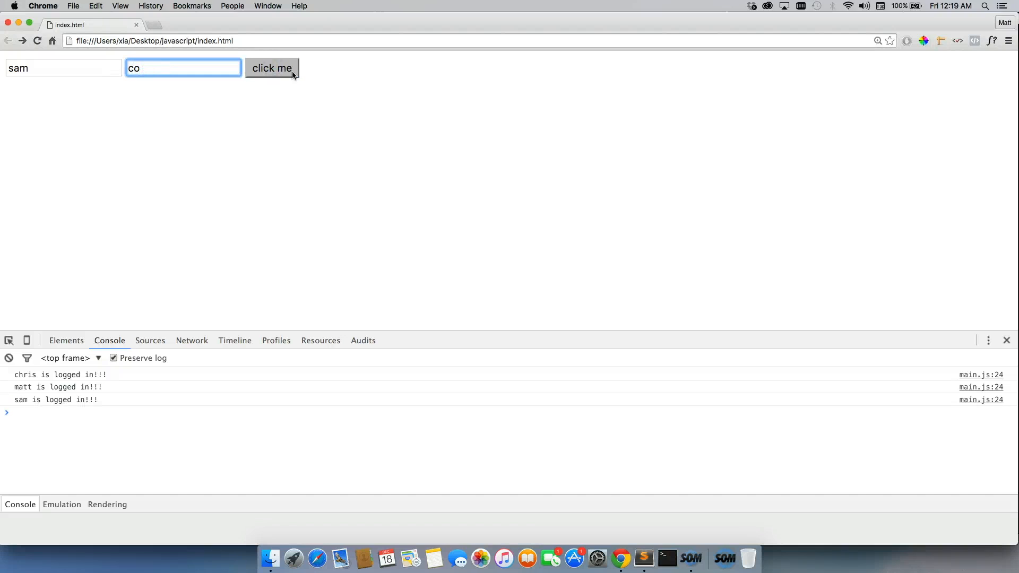
{"action": "left_click", "coordinate": [272, 67]}
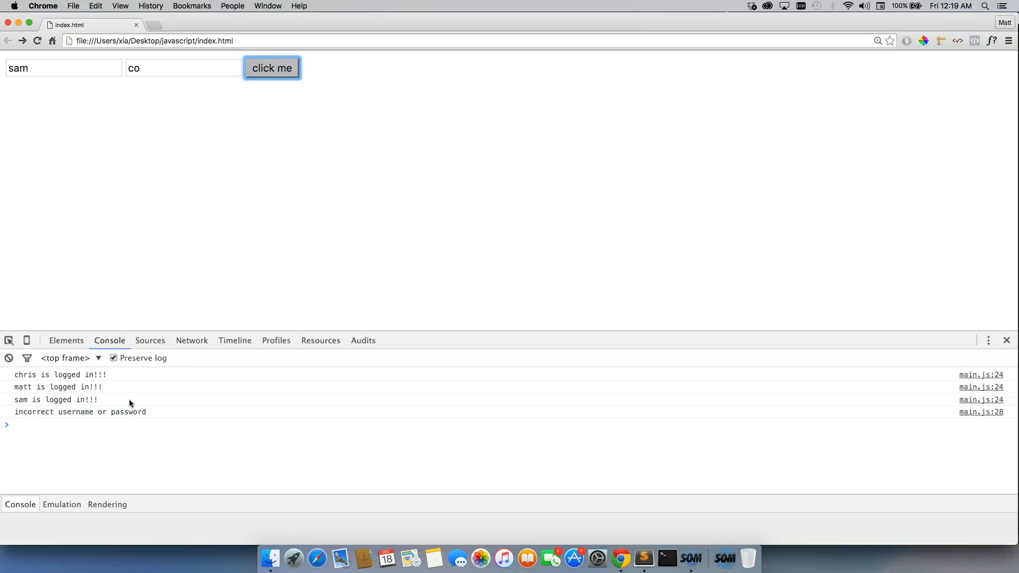
{"action": "left_click", "coordinate": [642, 557]}
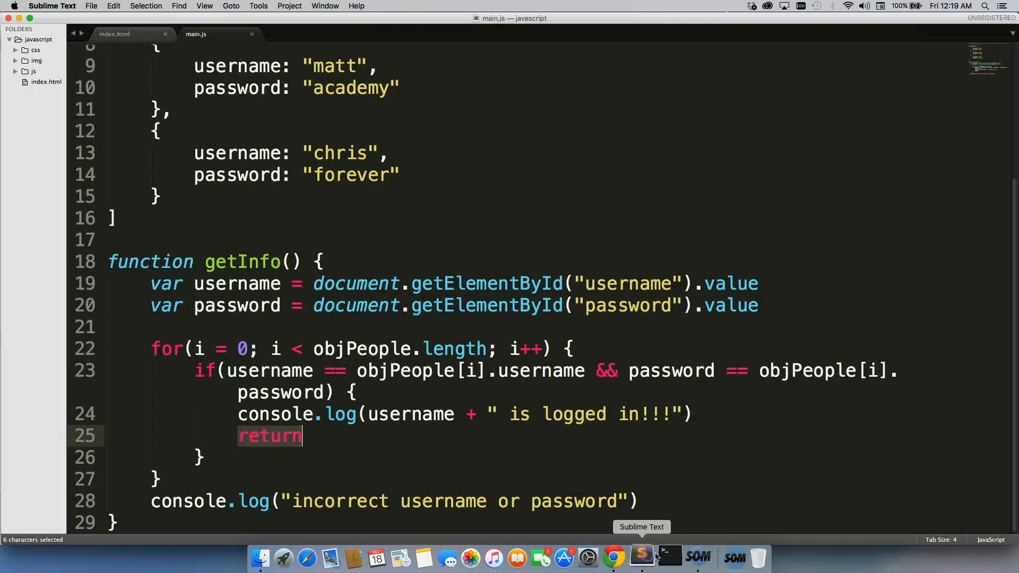